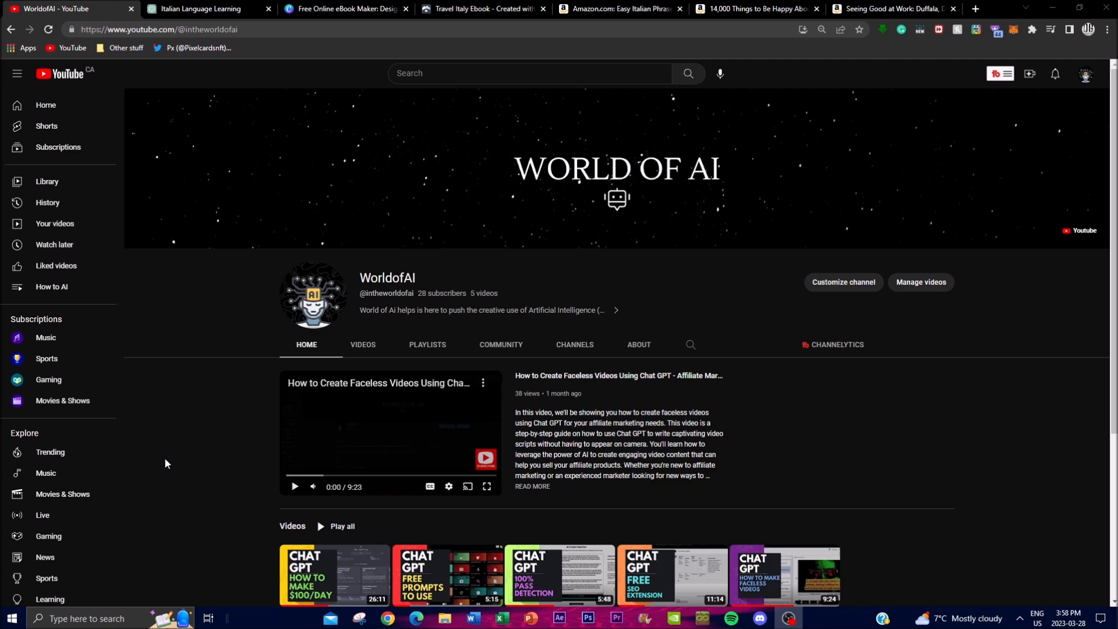
Step: Scroll down the WorldofAI channel page to browse its videos
scroll(down, 3)
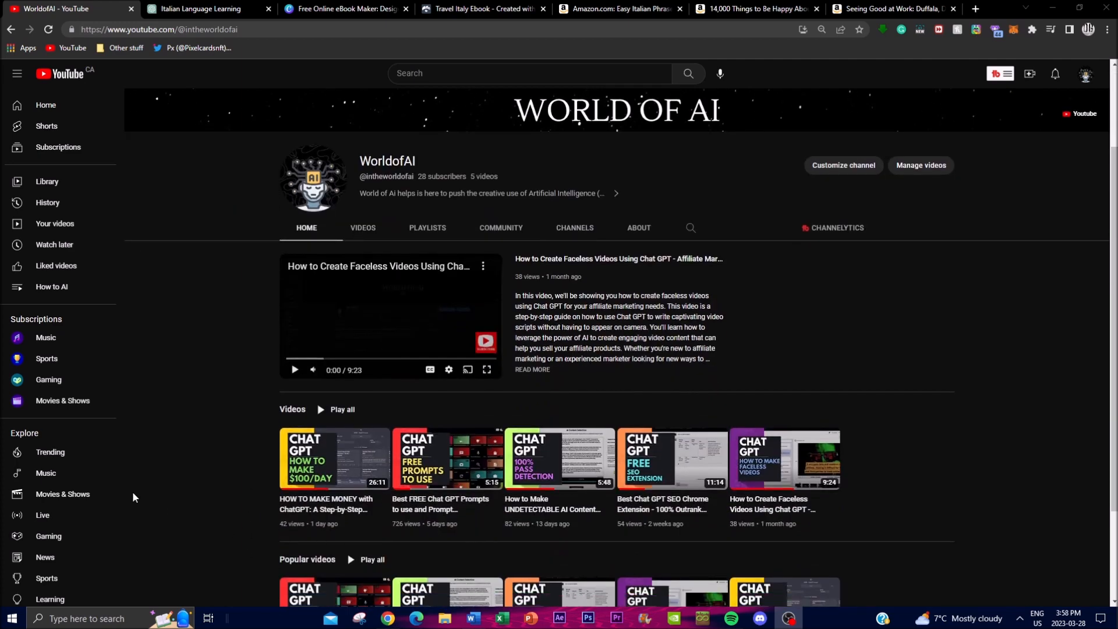
scroll(down, 3)
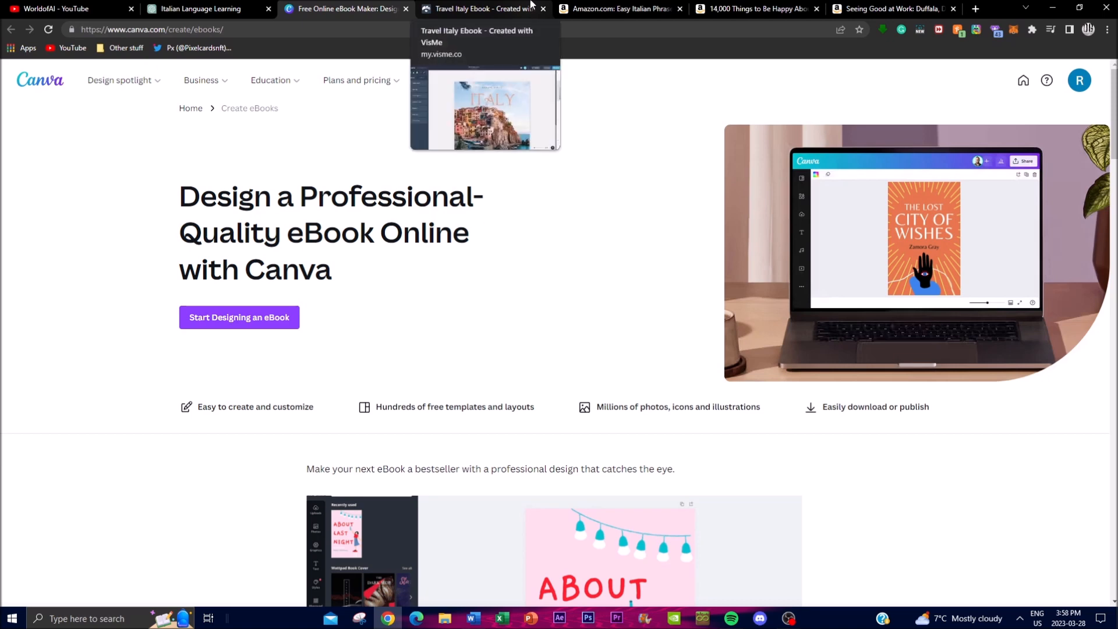
Step: Show the Italian Language Learning chat, then Amazon's '14,000 Things to Be Happy About' page from the top
click(200, 8)
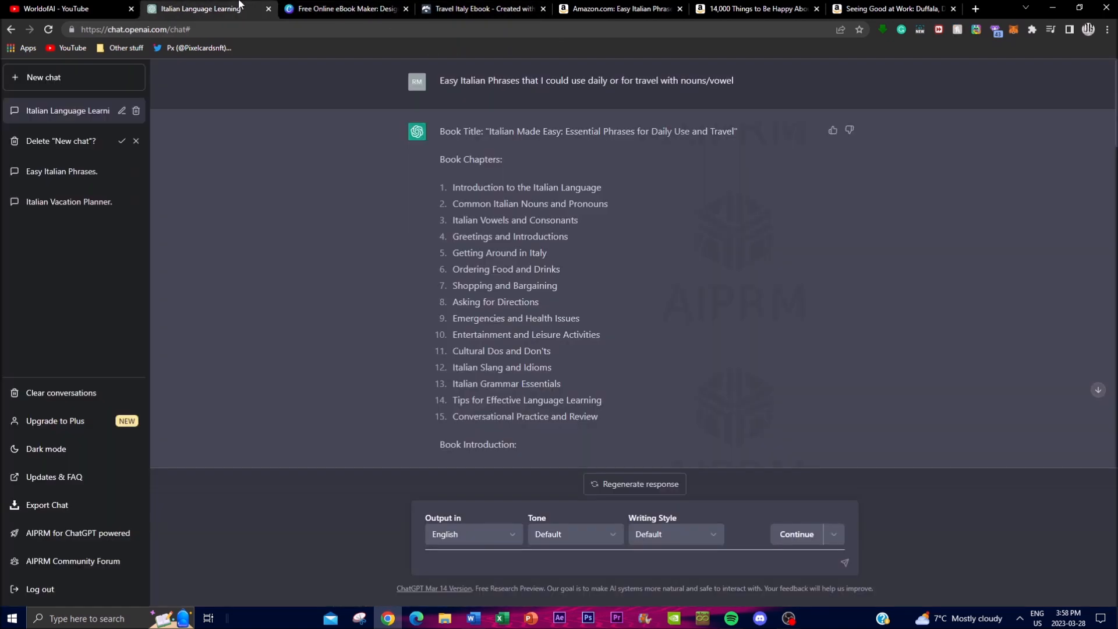
click(619, 8)
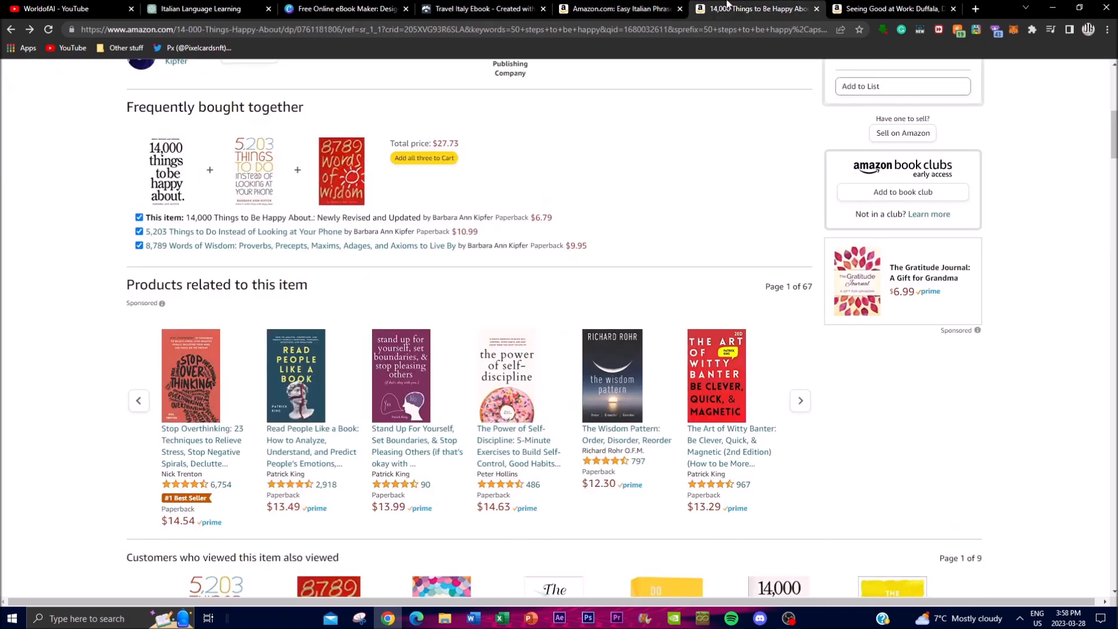
scroll(up, 3)
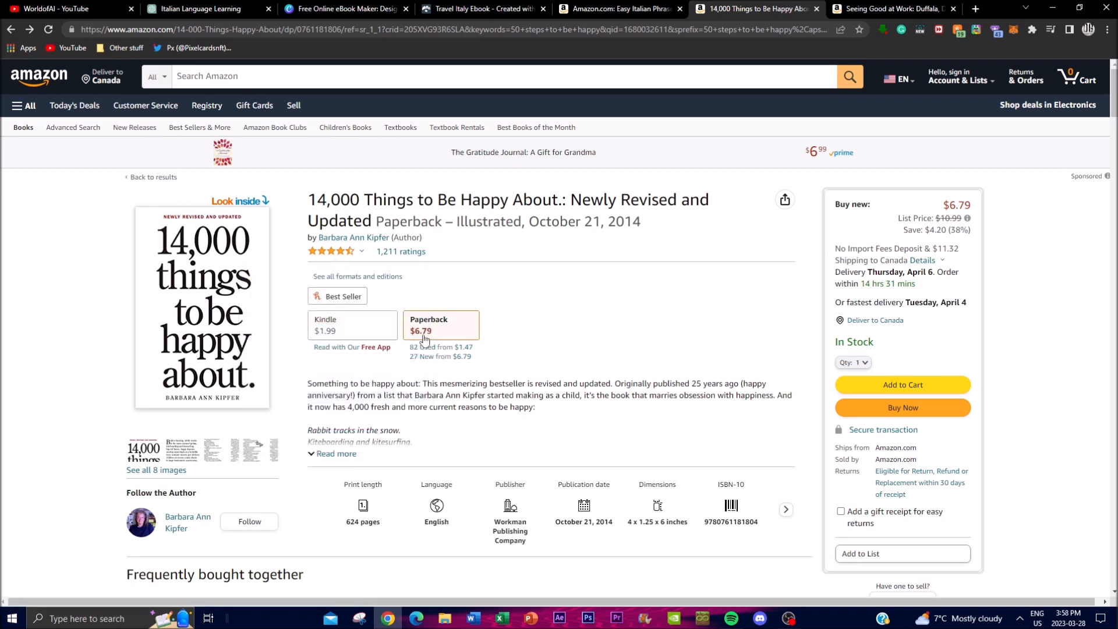
mouse_move(297, 307)
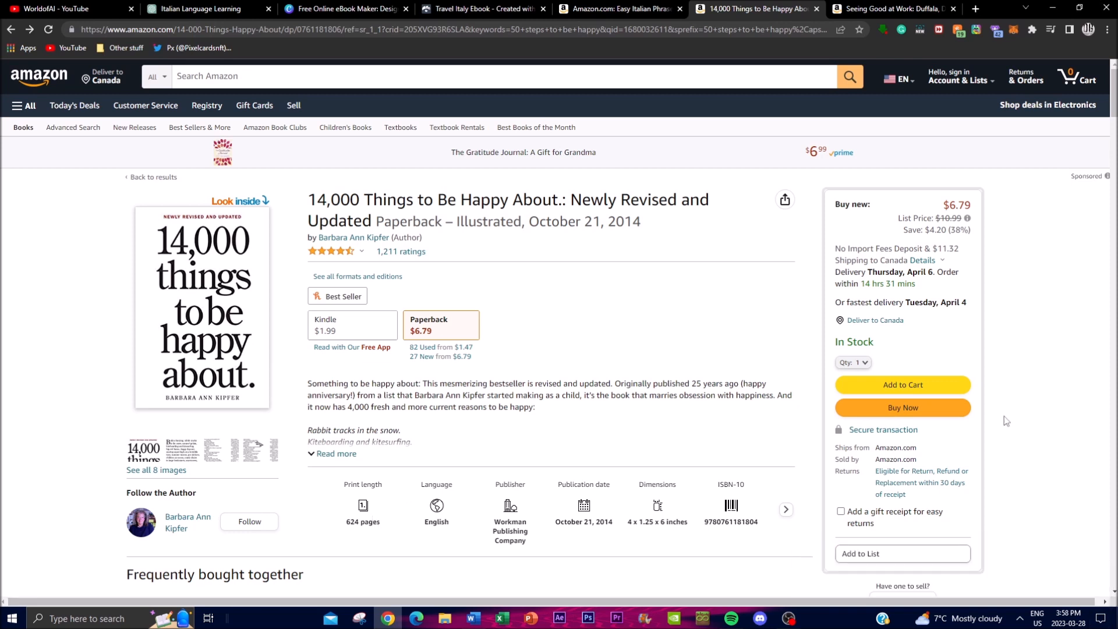
Step: Browse 'Seeing Good at Work' and the Easy Italian Phrase Book sample, then show the Visme Travel Italy Ebook
click(888, 8)
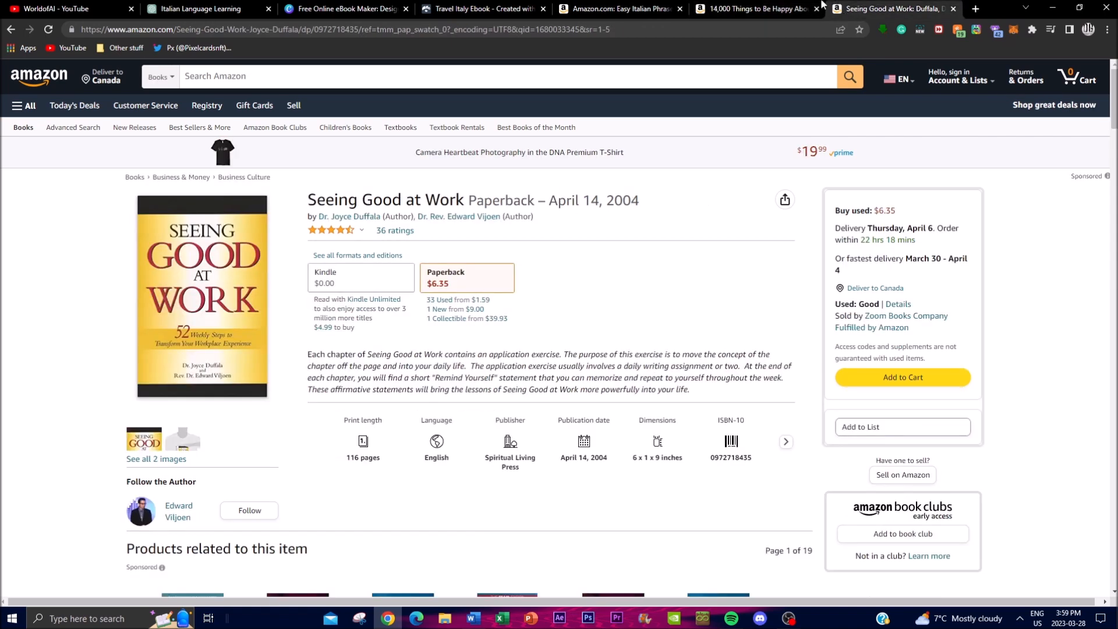
mouse_move(505, 94)
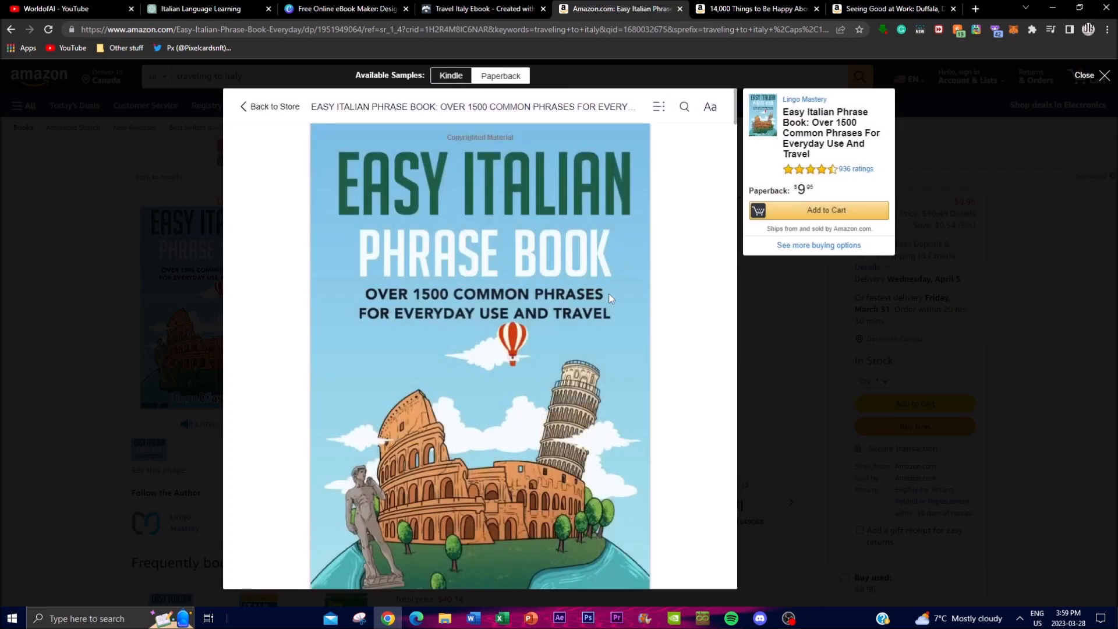
scroll(down, 3)
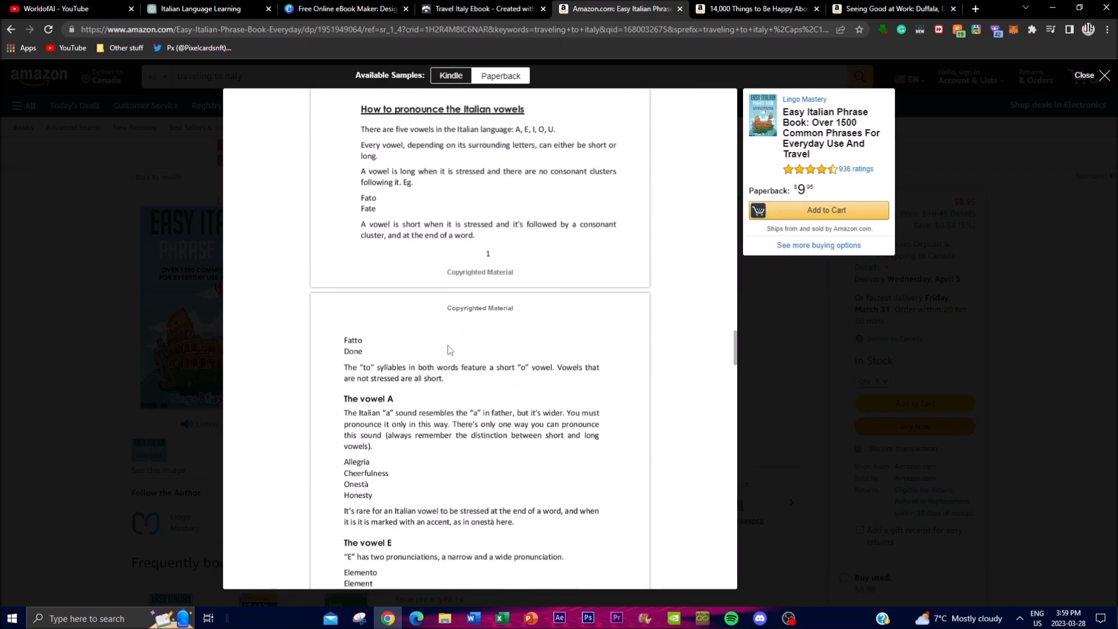
scroll(down, 3)
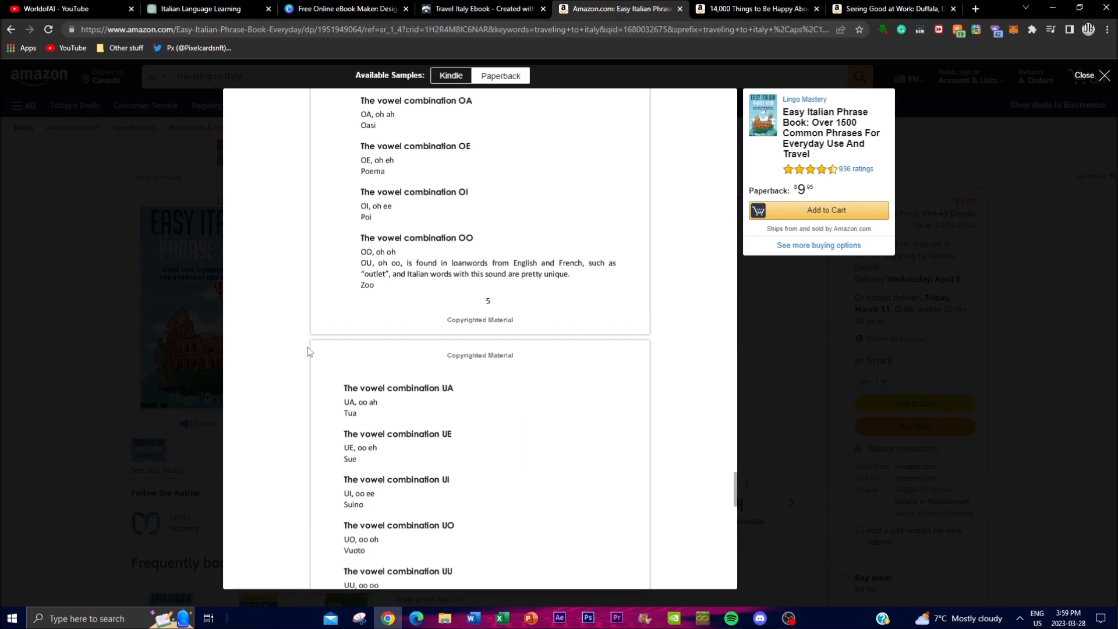
click(1085, 74)
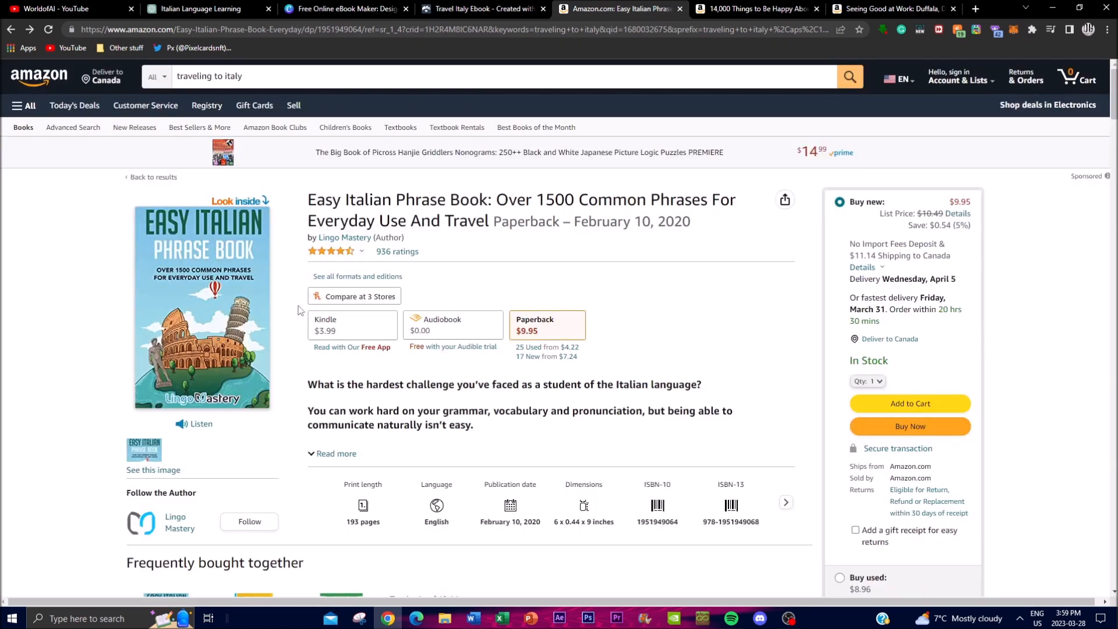
mouse_move(488, 261)
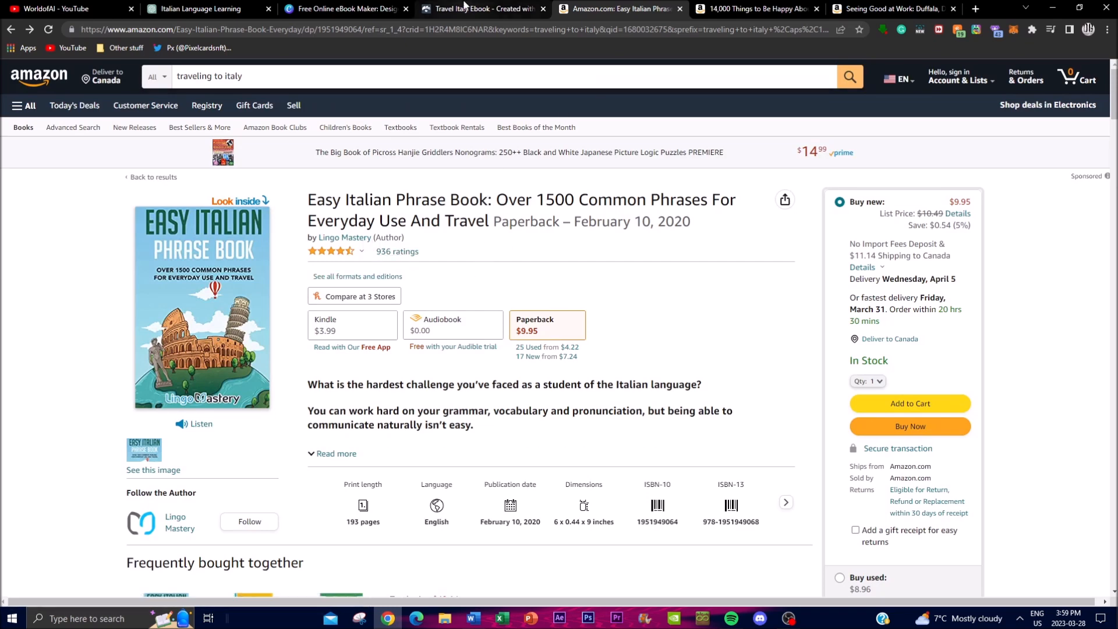
click(482, 8)
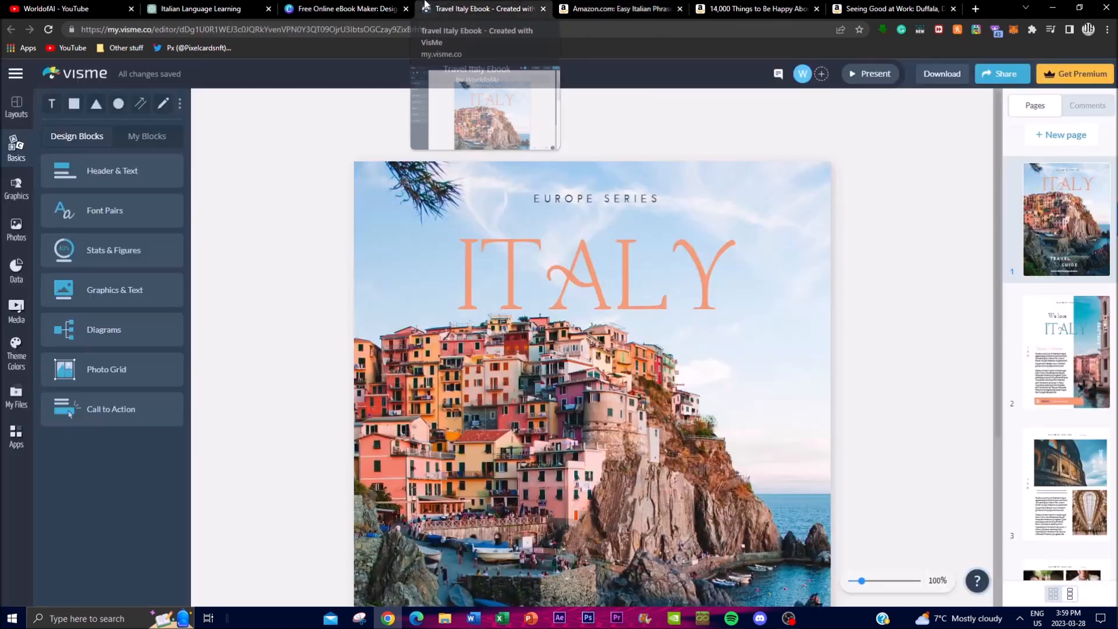
Step: View ChatGPT's AIPRM public prompts filtered for 'book', glance at the YouTube channel, and return
click(346, 8)
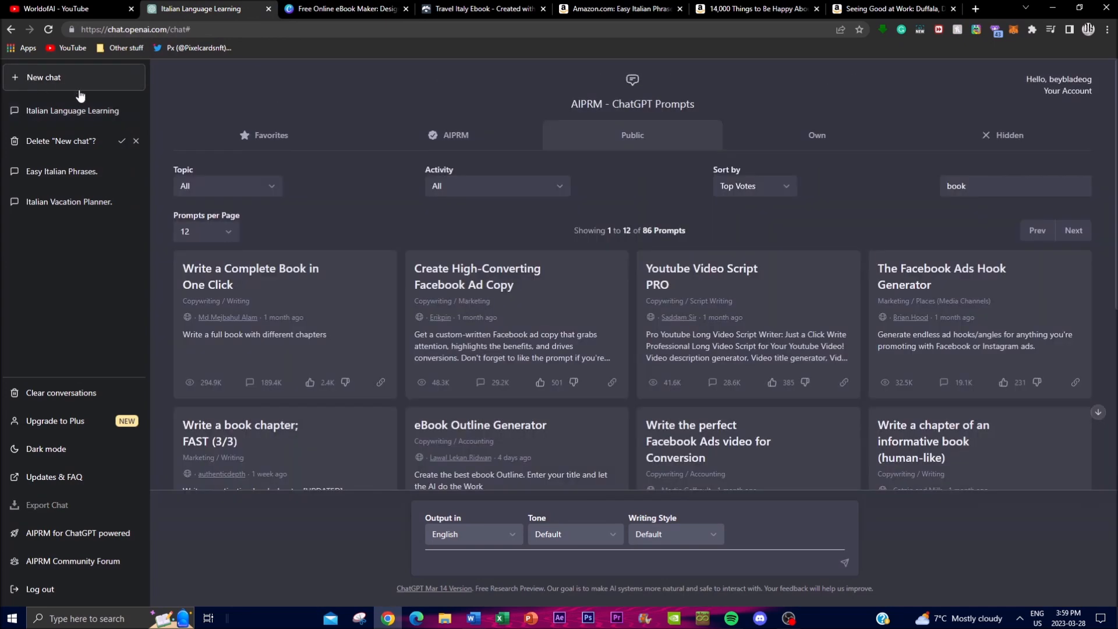
mouse_move(568, 112)
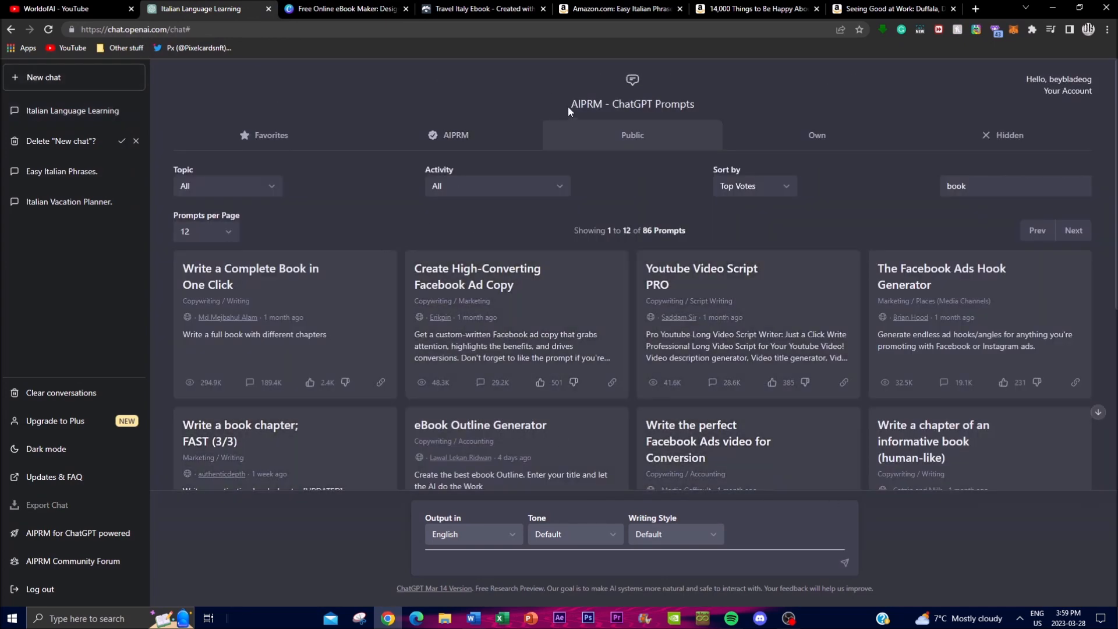
double_click(583, 104)
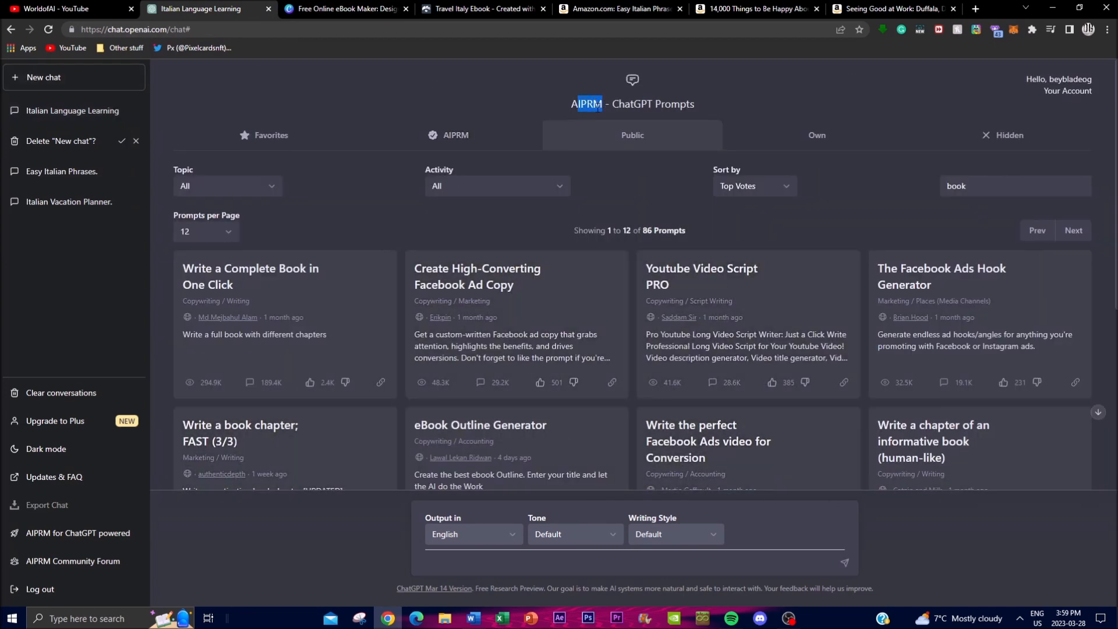
mouse_move(536, 227)
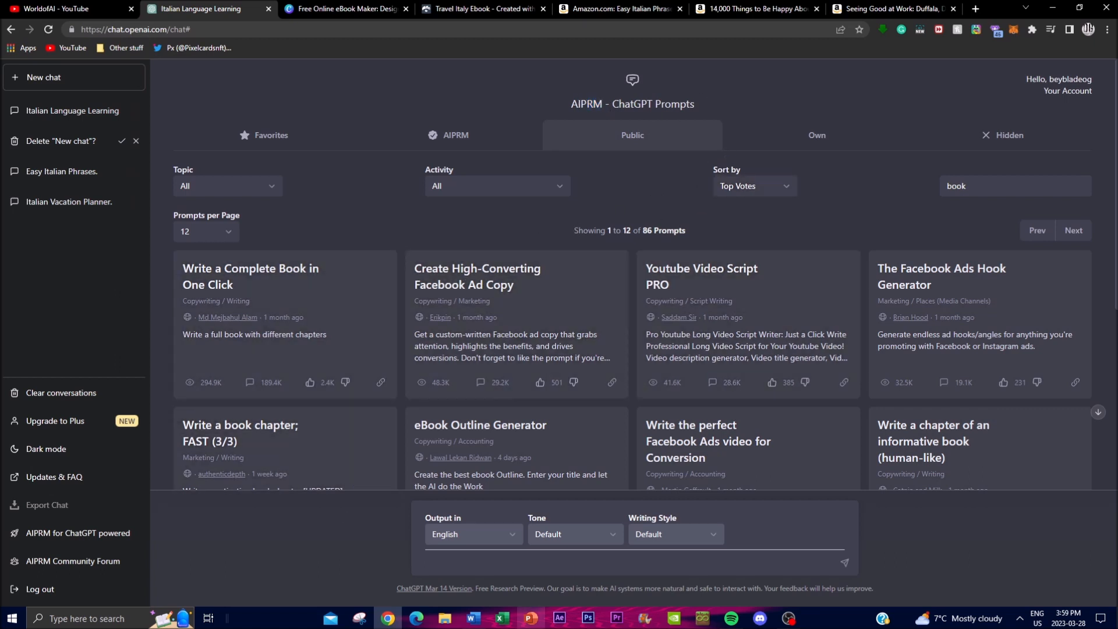
click(998, 186)
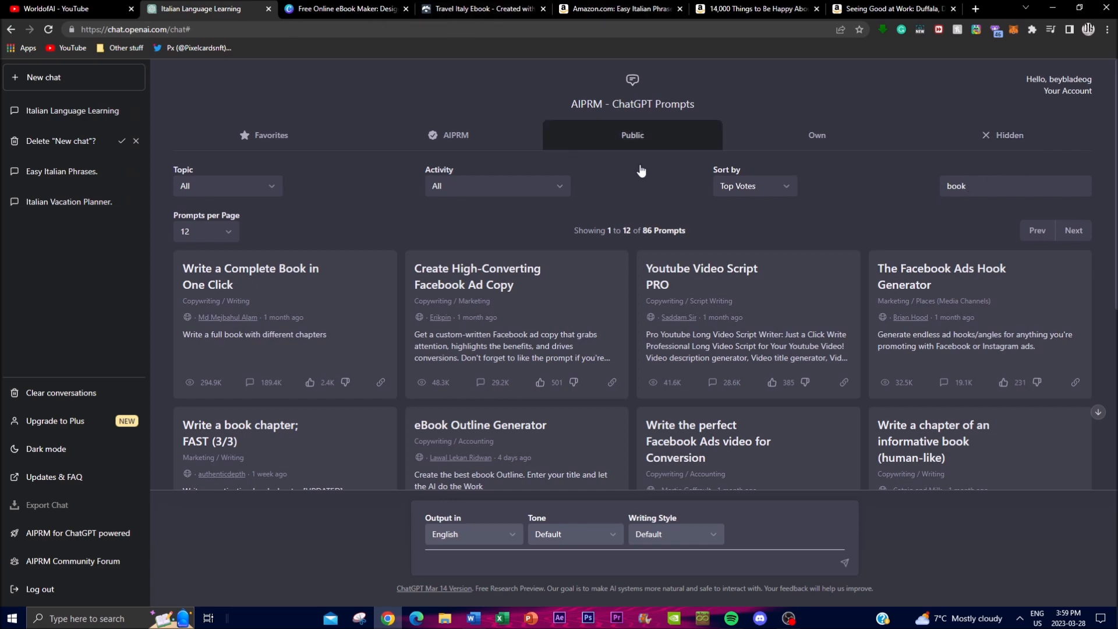
click(53, 8)
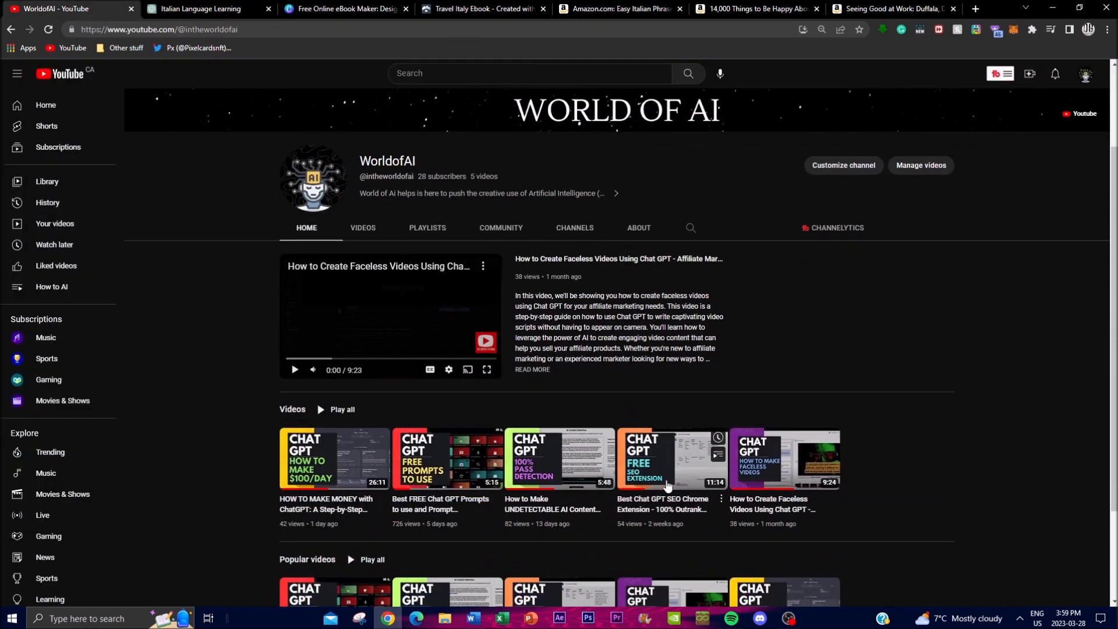
click(207, 8)
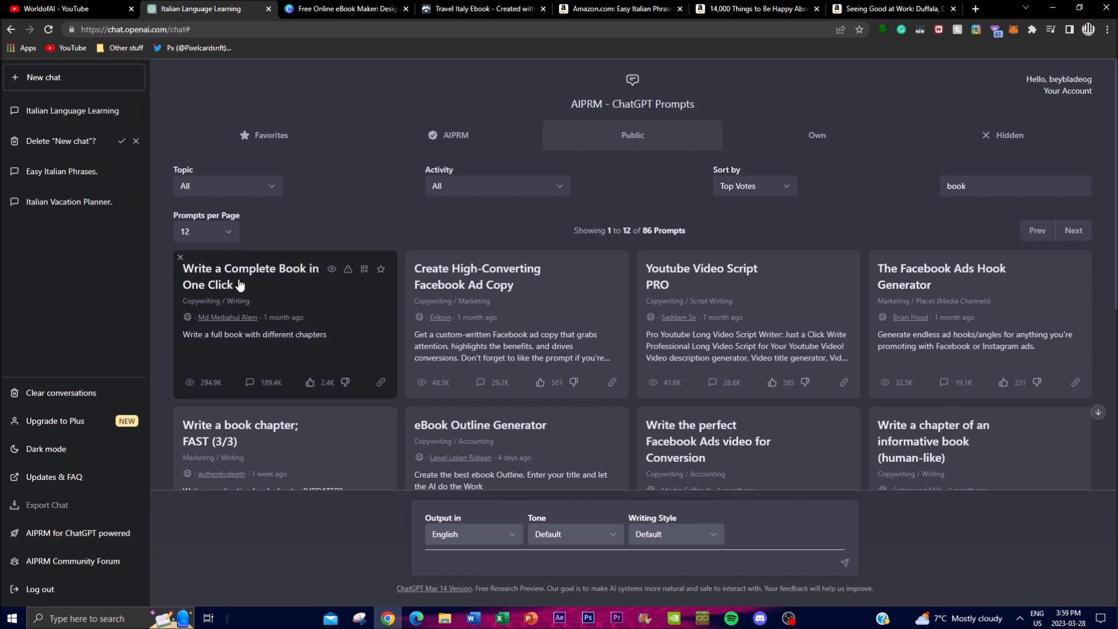
mouse_move(185, 334)
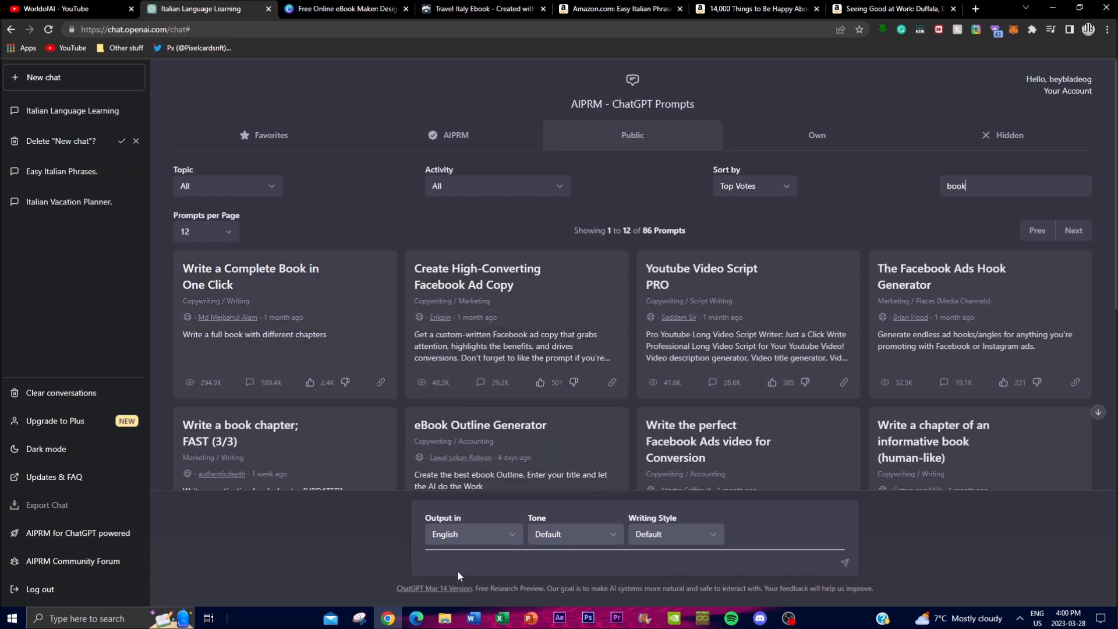
Step: Request 'write me a ebook on a vacation planner that is 100…' in the AIPRM prompt box
text(w)
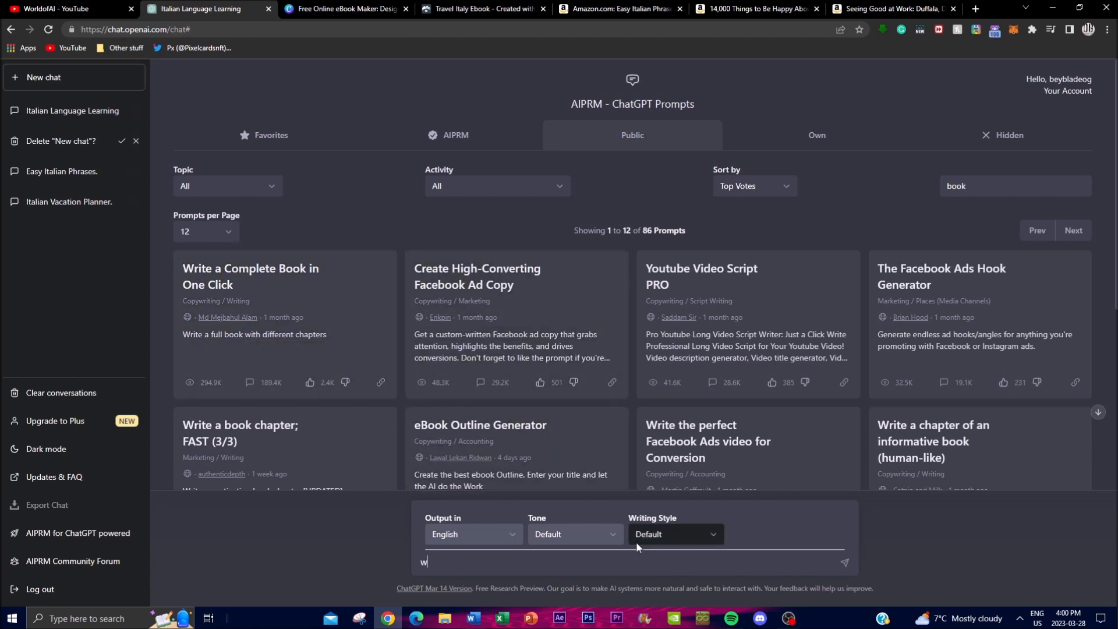
text(rite me a ebook on a vaca)
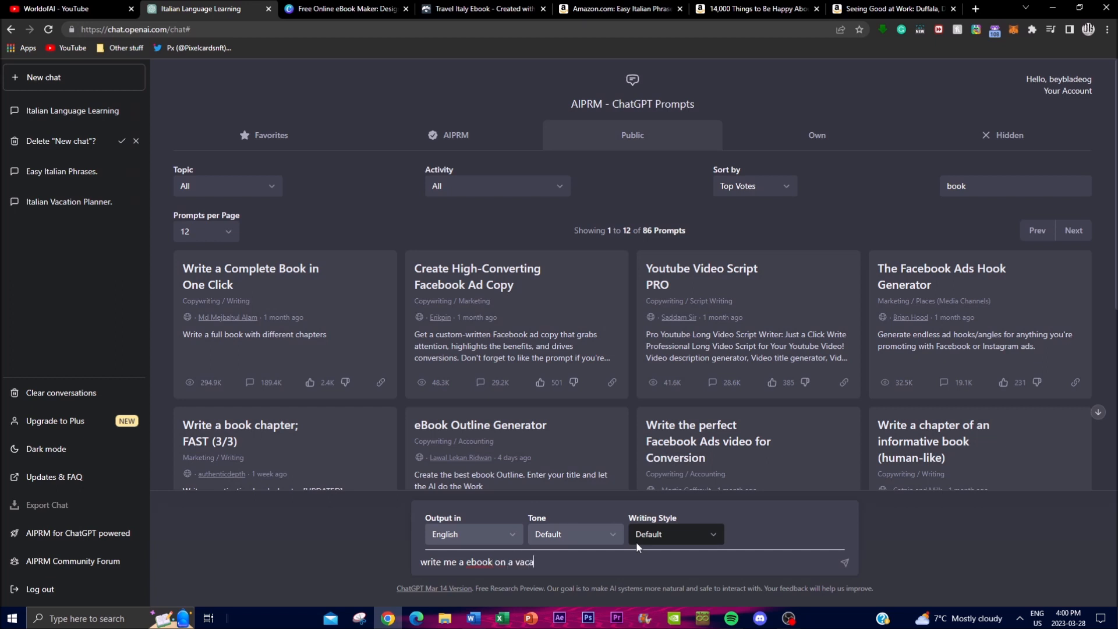
text(tion planner)
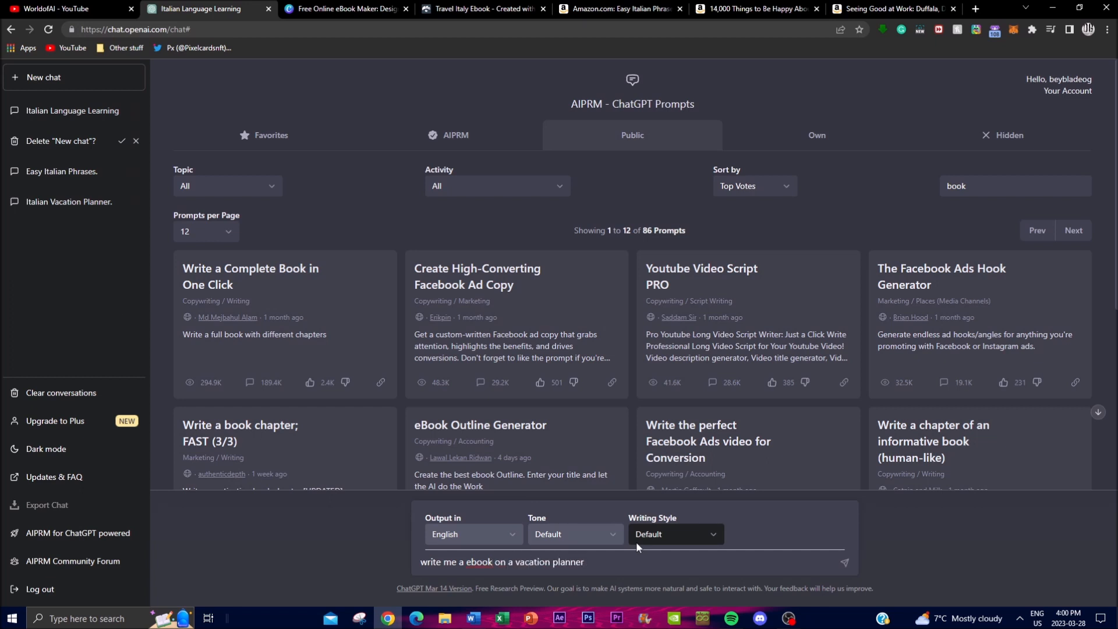
text(that is 100)
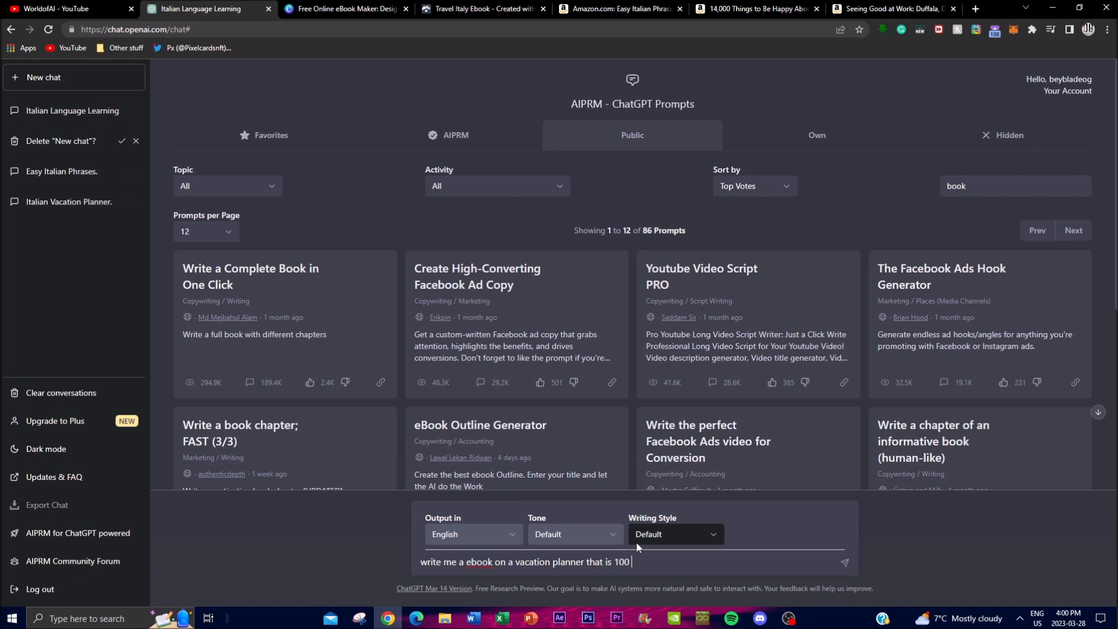
key(BackSpace)
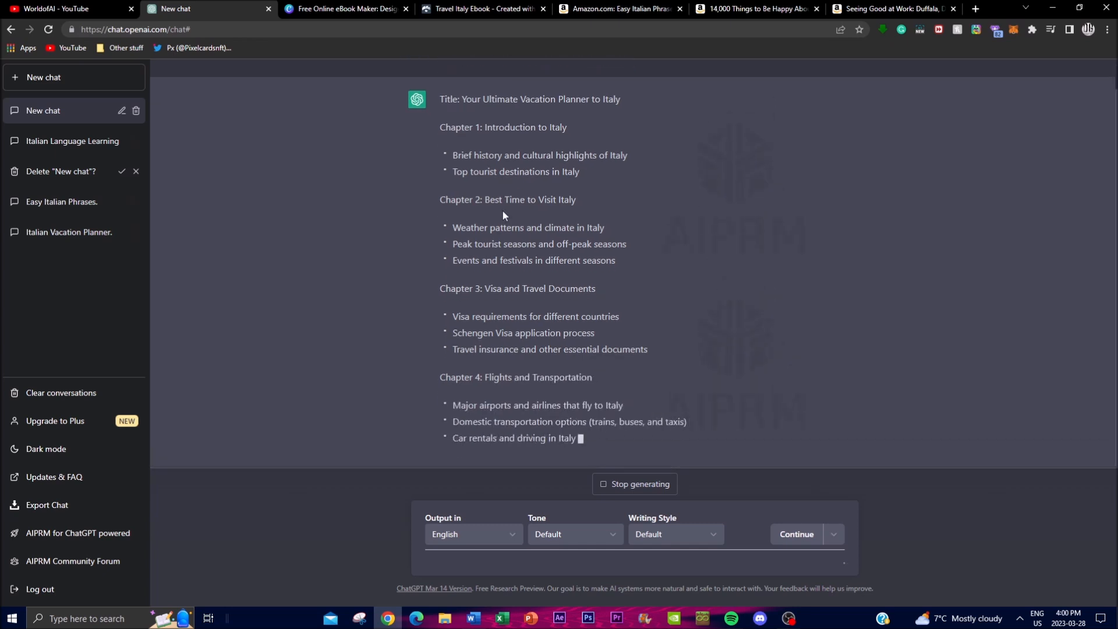
Step: Follow the generating Italy vacation planner outline down to its final chapters
scroll(down, 3)
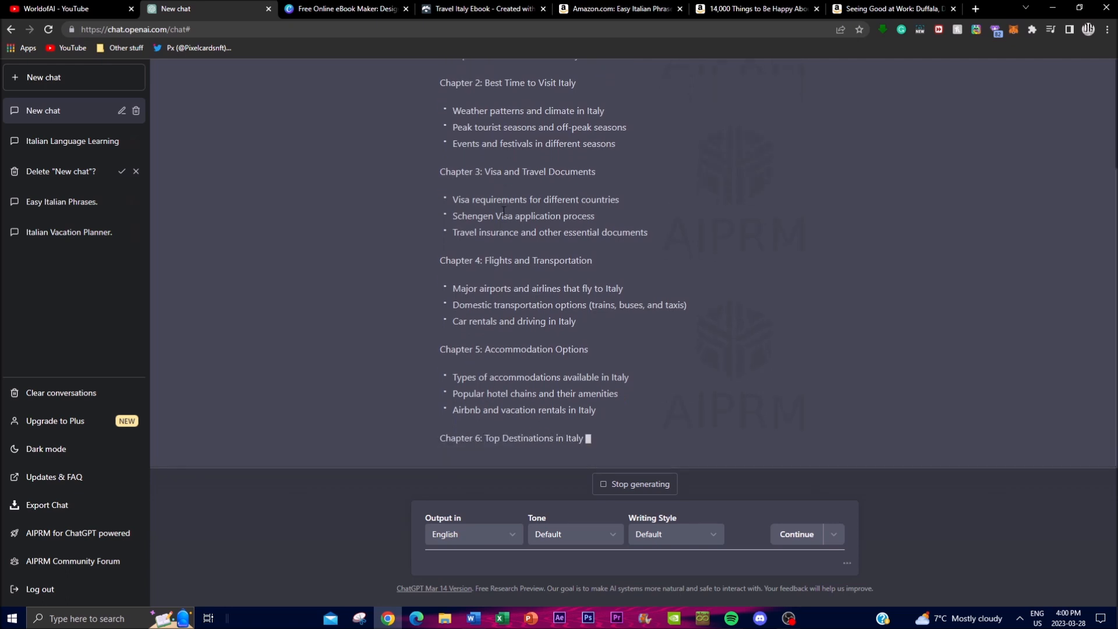
scroll(down, 3)
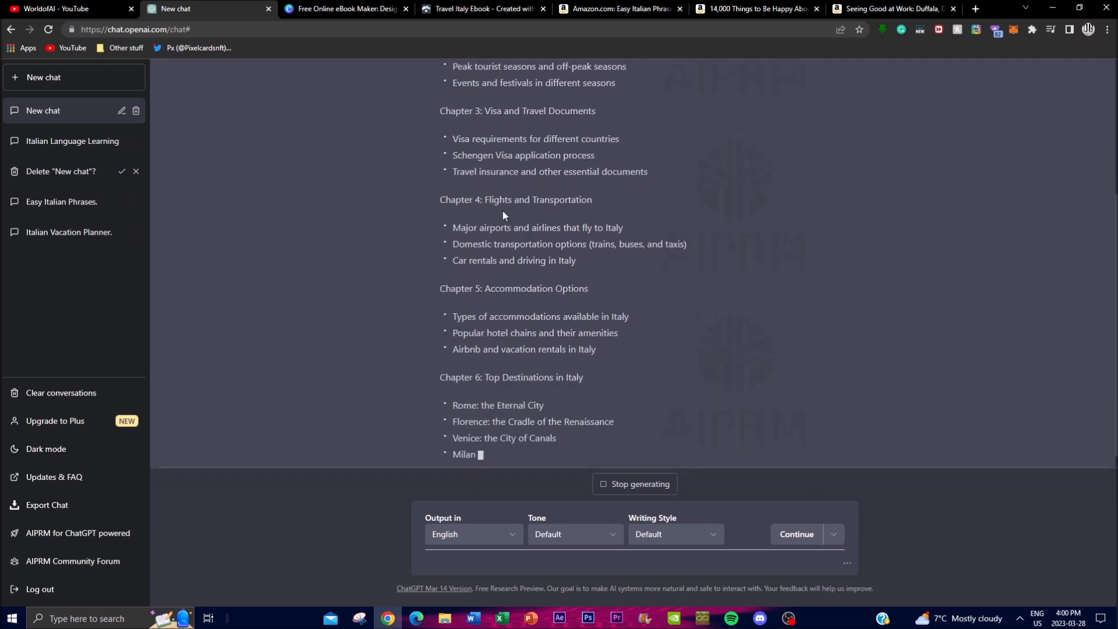
scroll(down, 3)
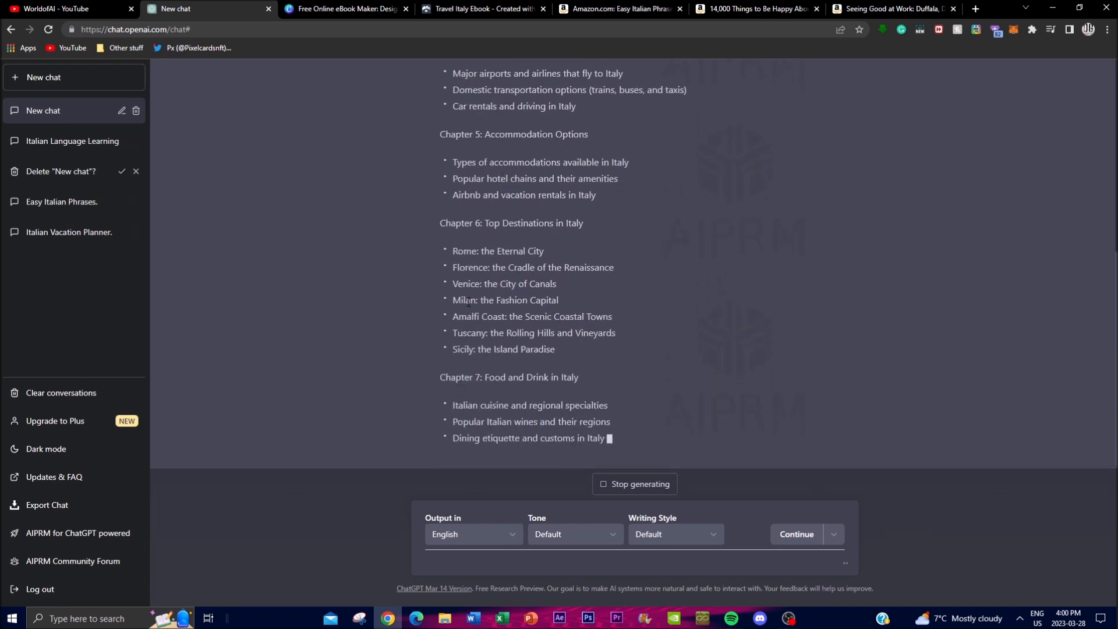
scroll(down, 3)
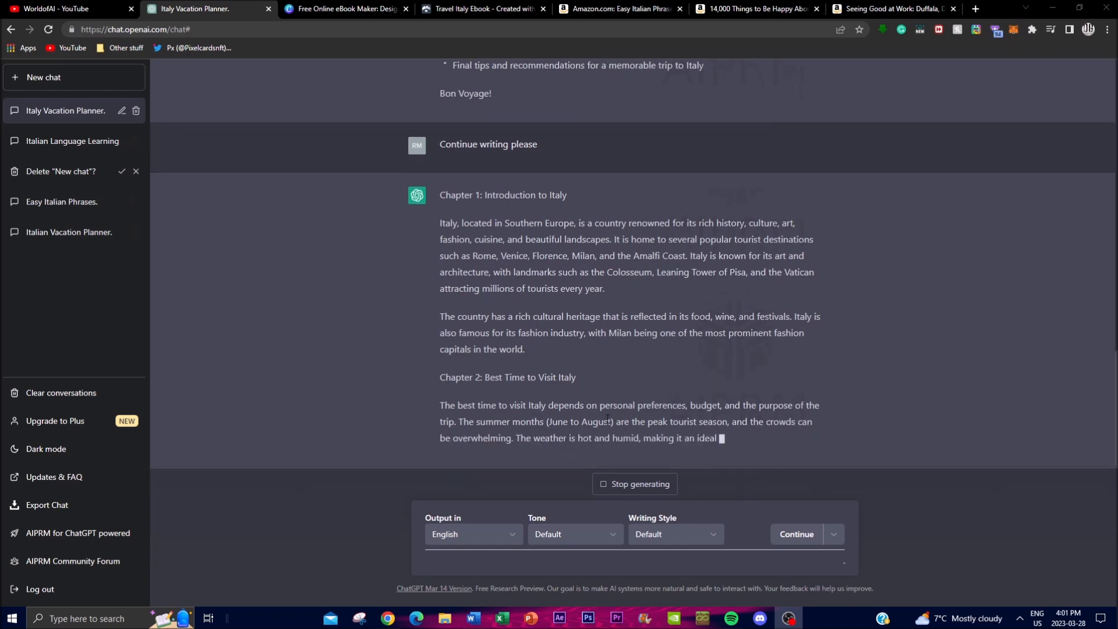
Step: Browse the '14,000 Things to Be Happy About' Look Inside sample and close it
click(620, 8)
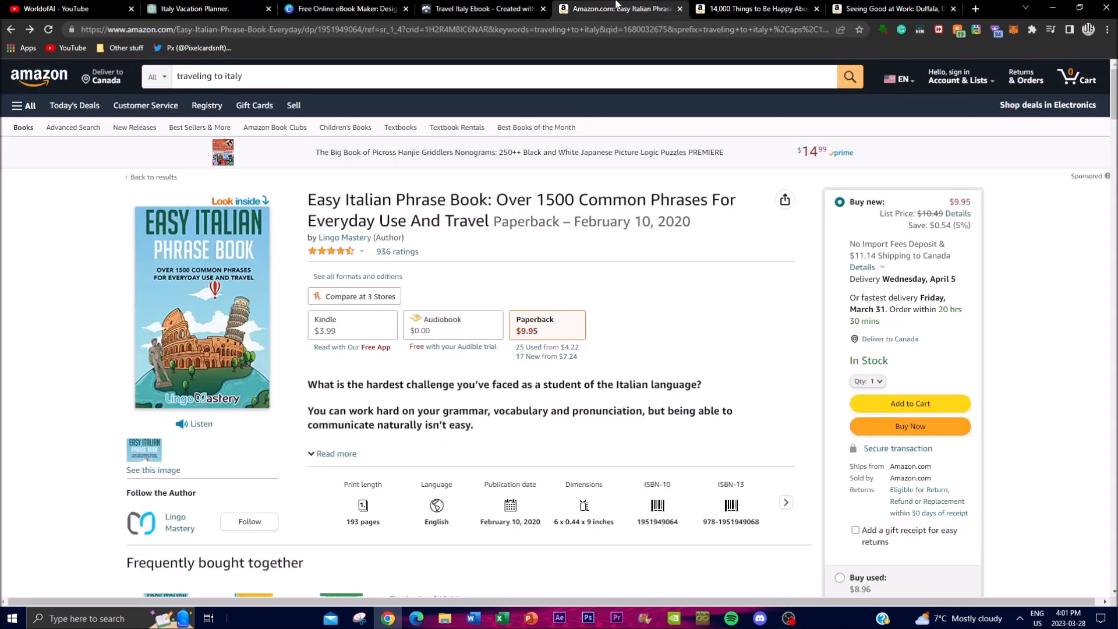
click(754, 8)
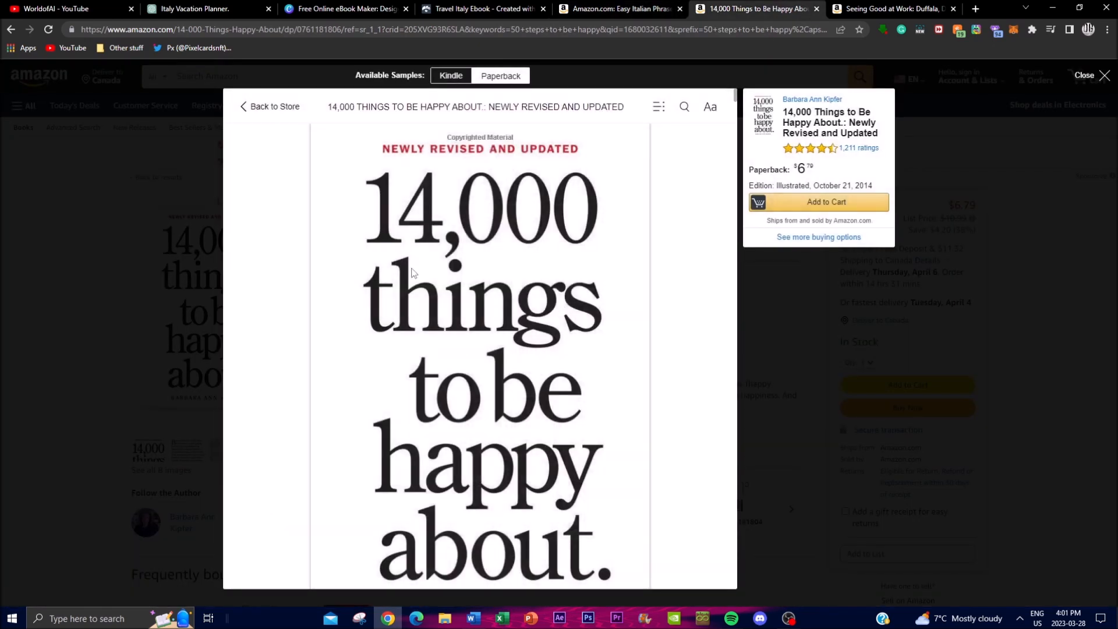
scroll(down, 3)
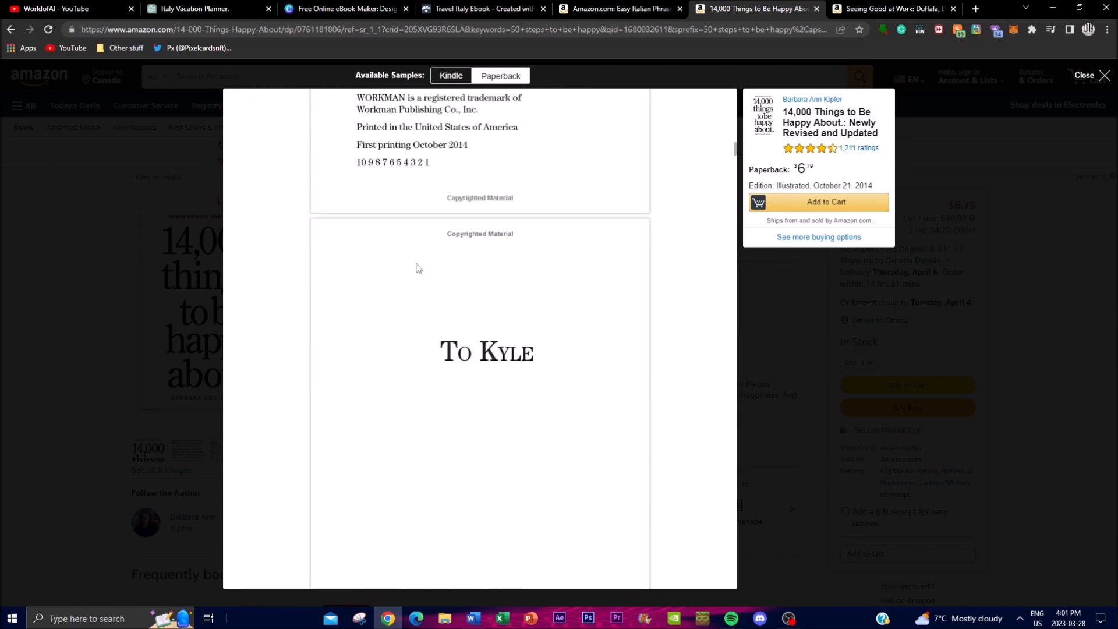
click(1085, 74)
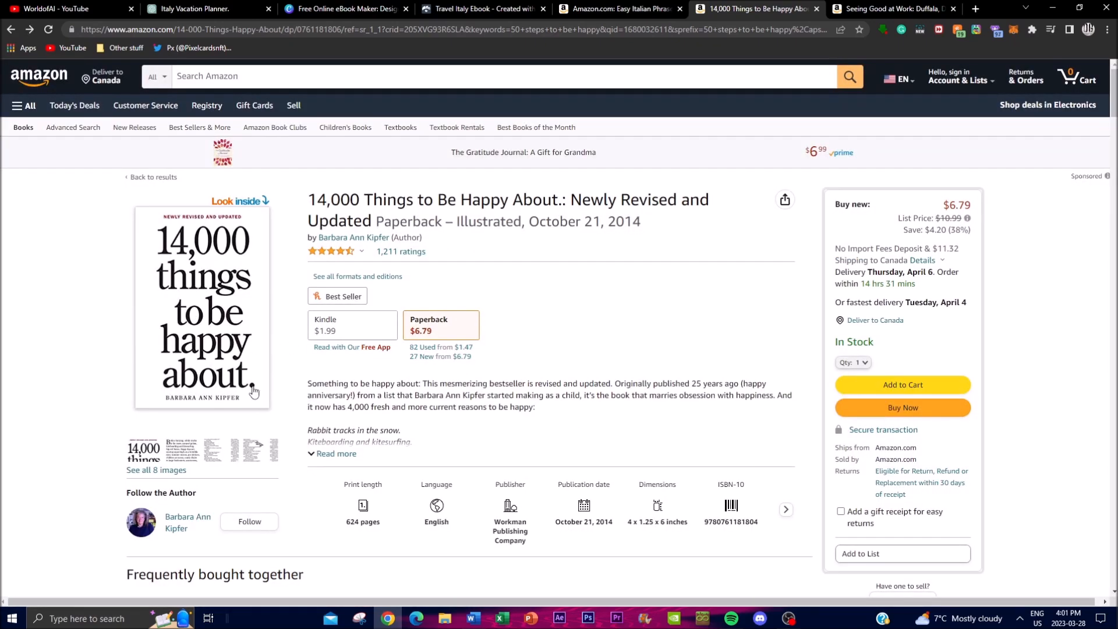
mouse_move(214, 339)
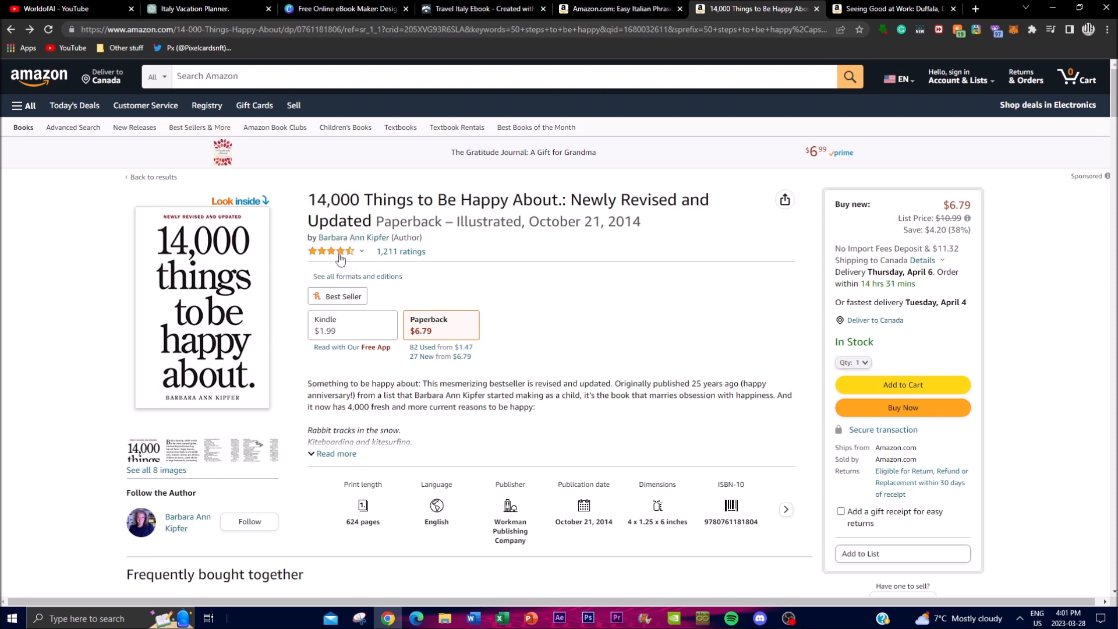
Step: Revisit the Easy Italian Phrase Book listing and Visme design, then return to the Italy Vacation Planner chat
click(620, 8)
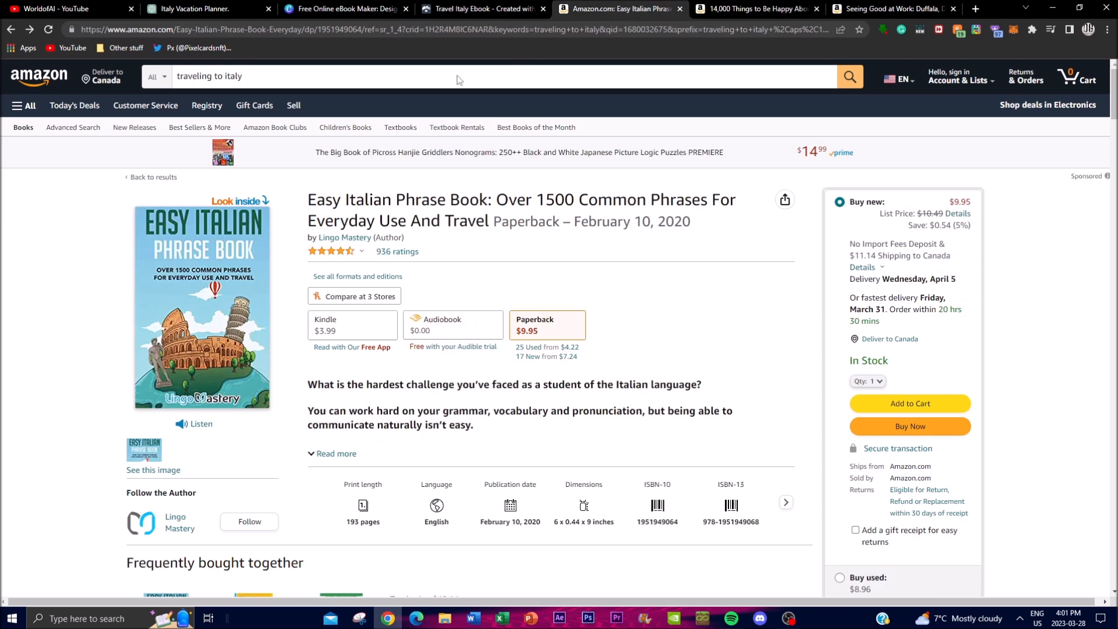
click(481, 8)
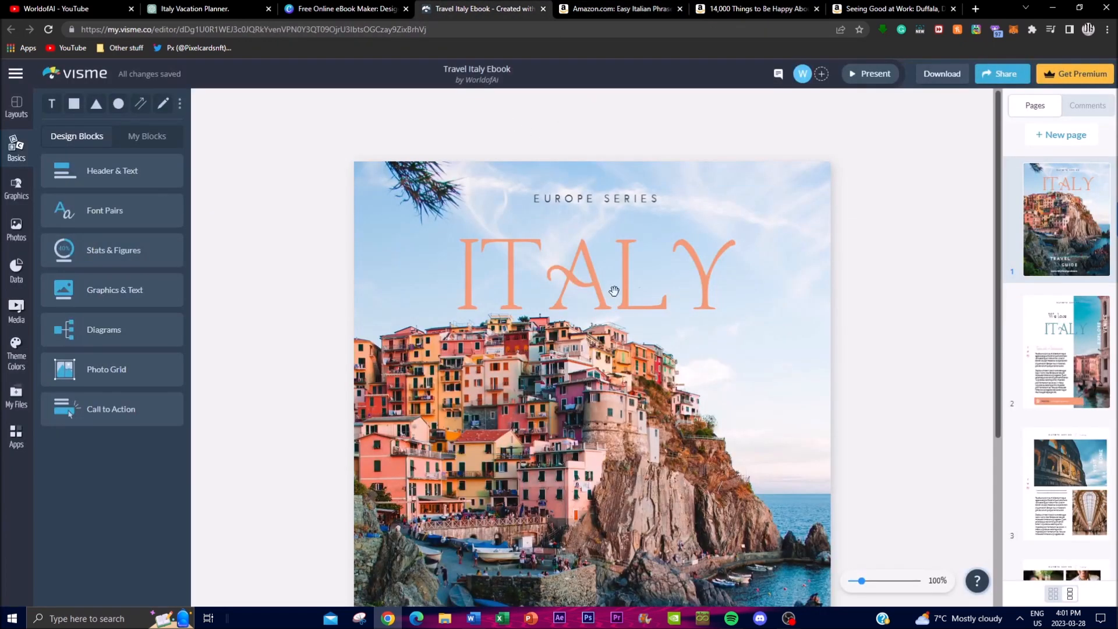
click(619, 9)
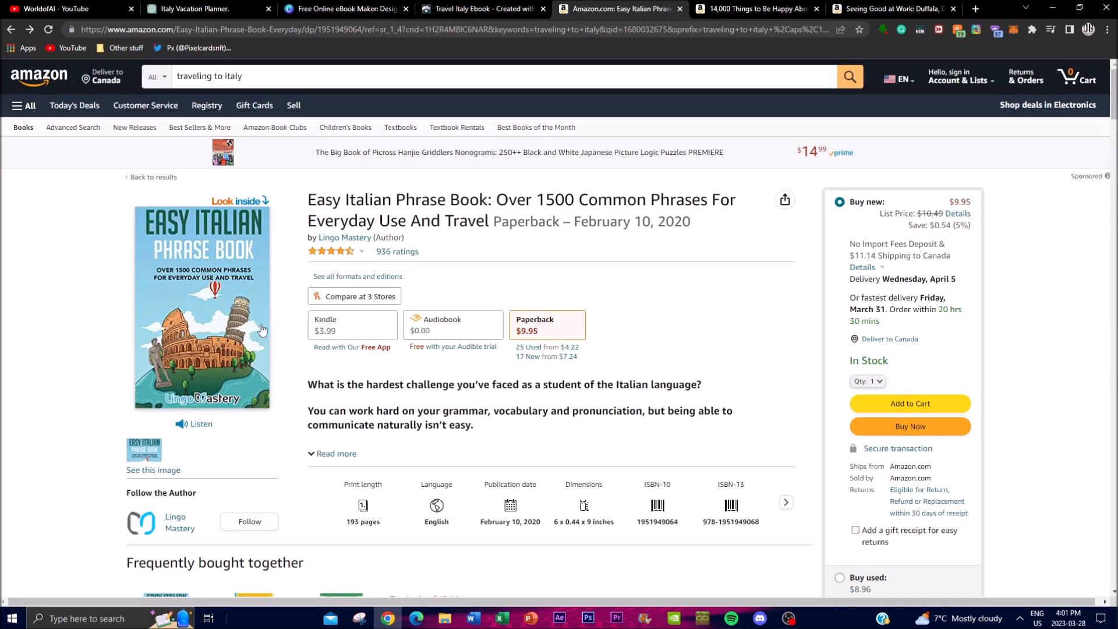
click(208, 8)
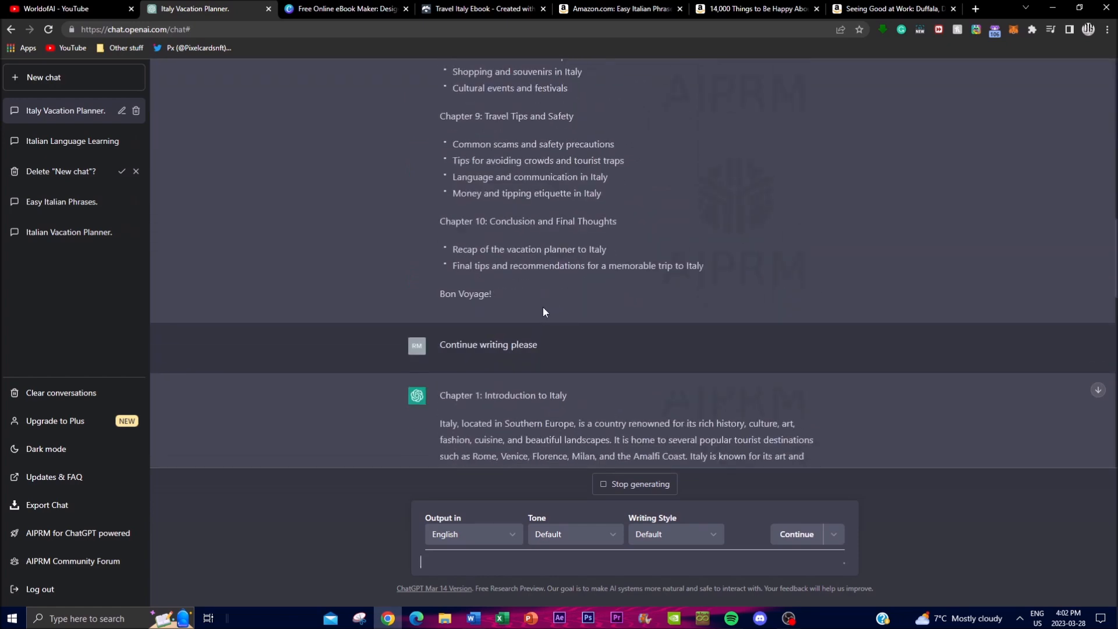
Step: Review the drafted Italy planner chapters, then show the Italian Language Learning chat's 'Italy Made Easy' outline
scroll(down, 3)
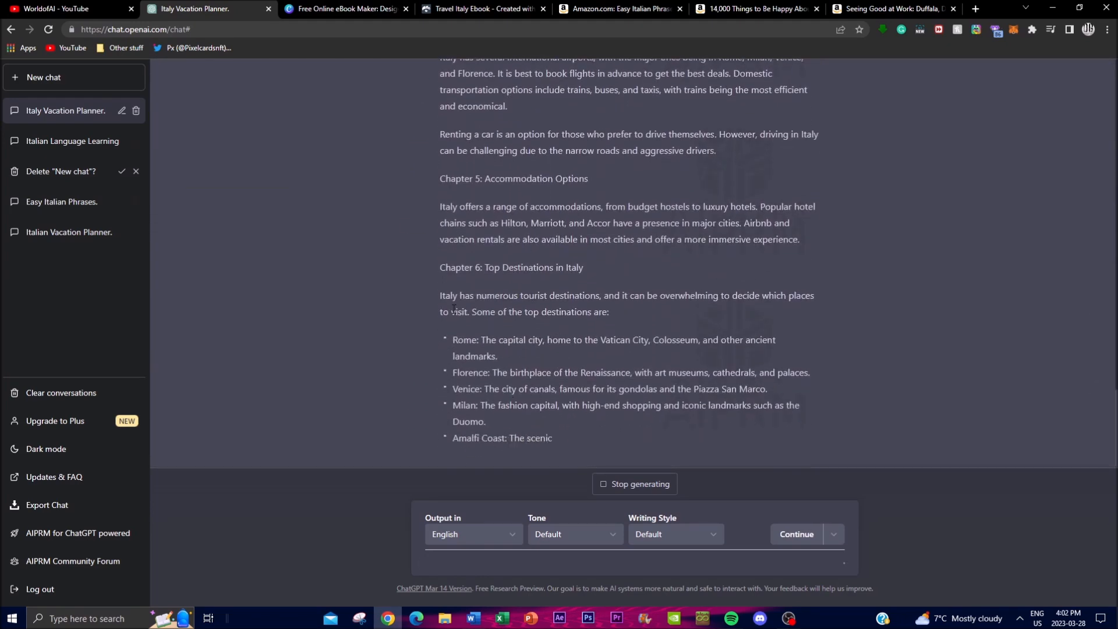
scroll(up, 3)
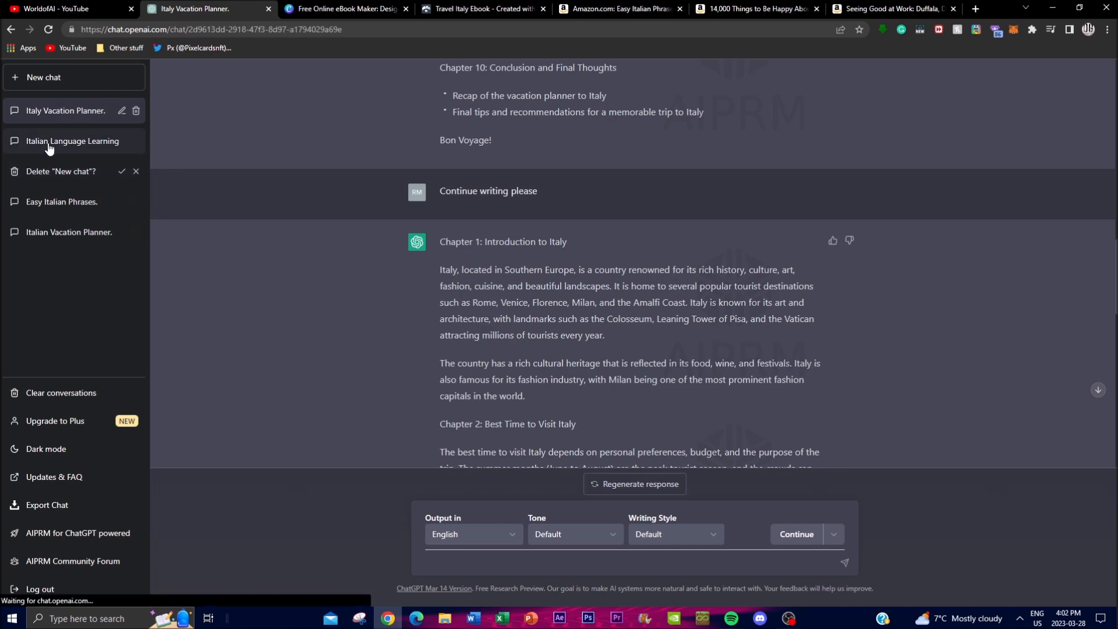
click(72, 141)
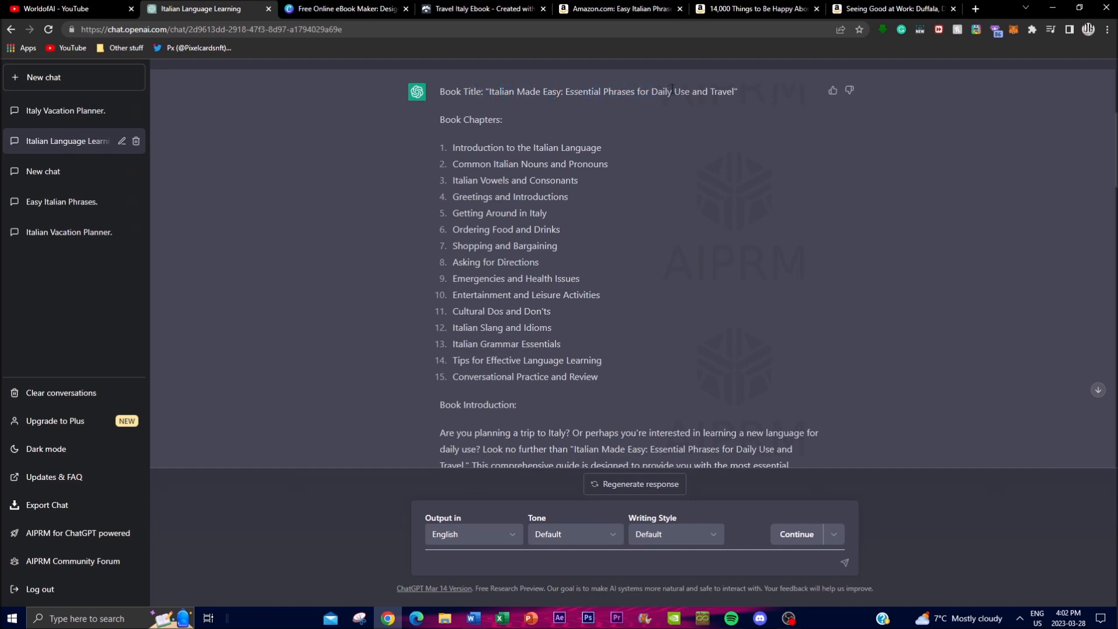
Step: Glance at the 'Seeing Good at Work' listing, then read through the Italian Made Easy Chapter 1 text
click(889, 8)
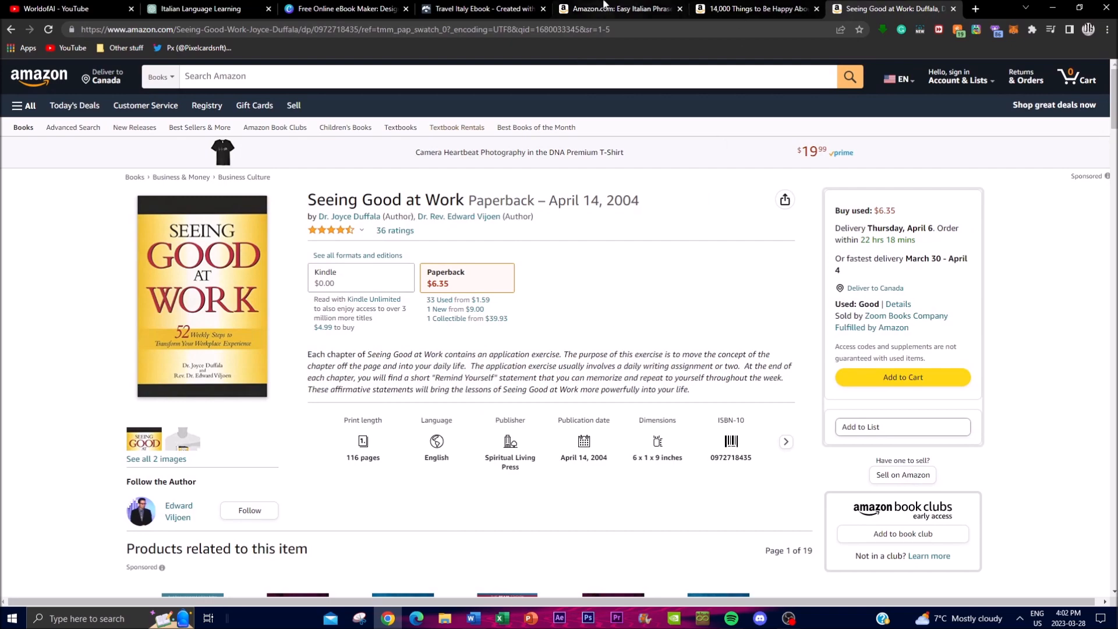
click(207, 8)
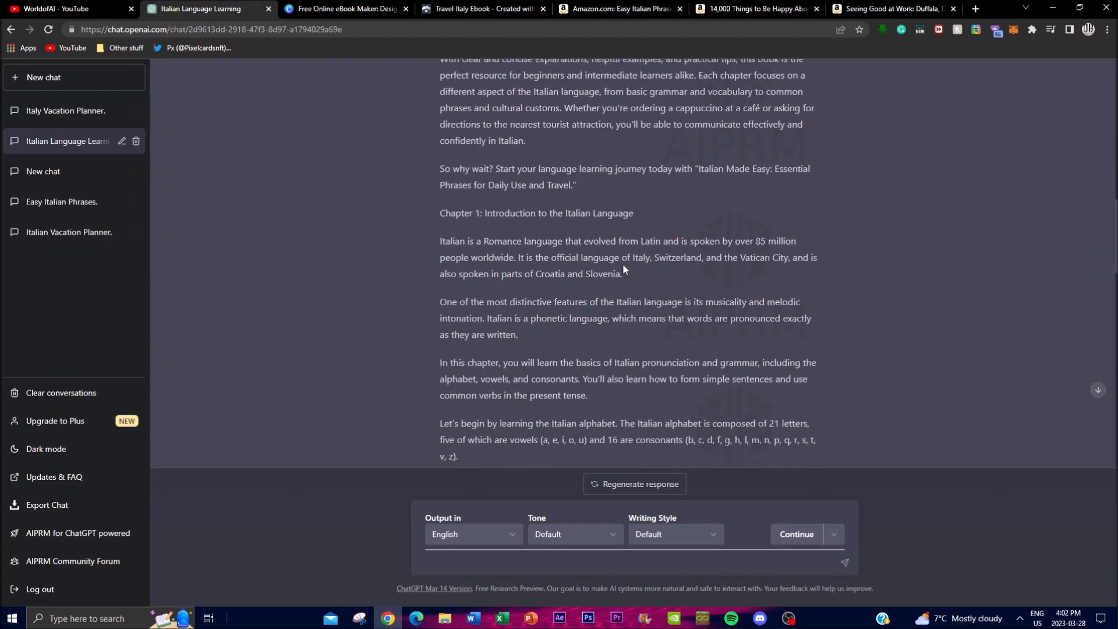
mouse_move(453, 285)
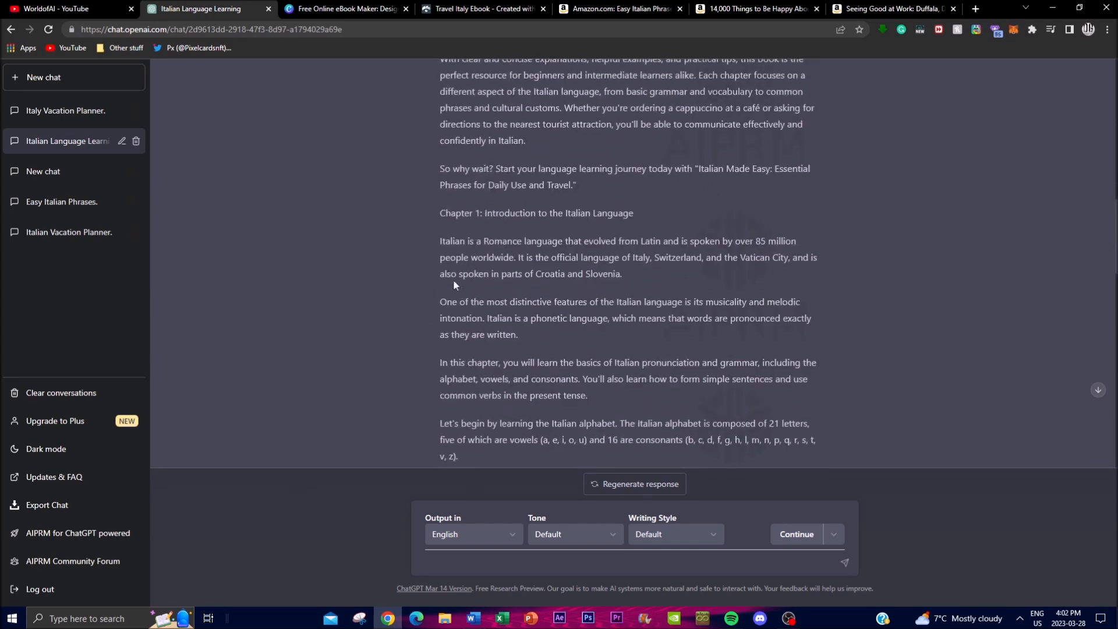
scroll(down, 3)
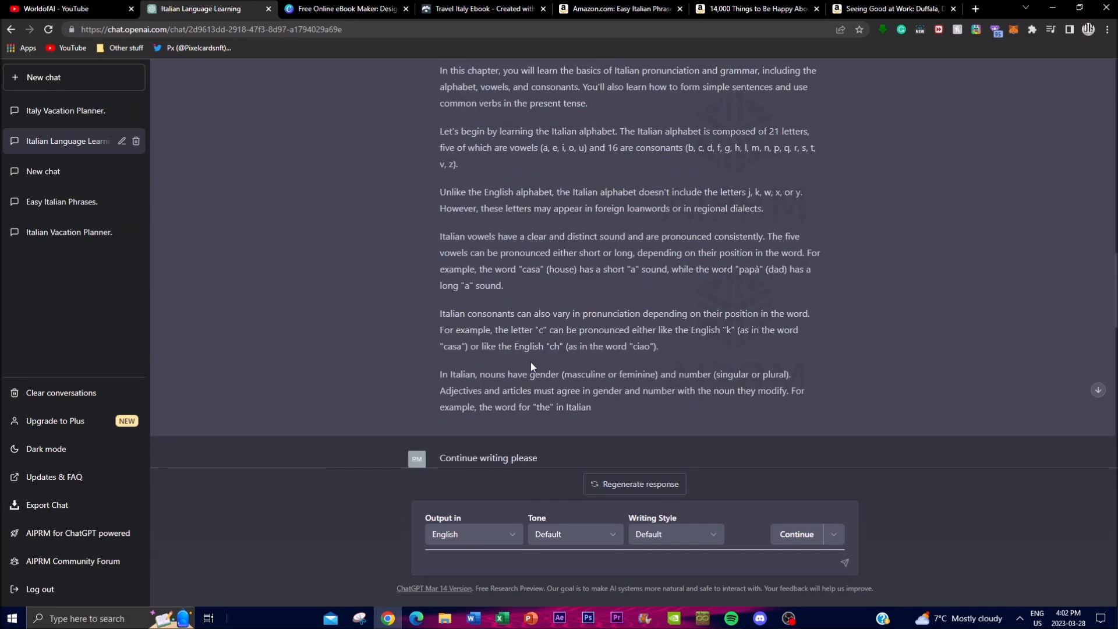
scroll(down, 3)
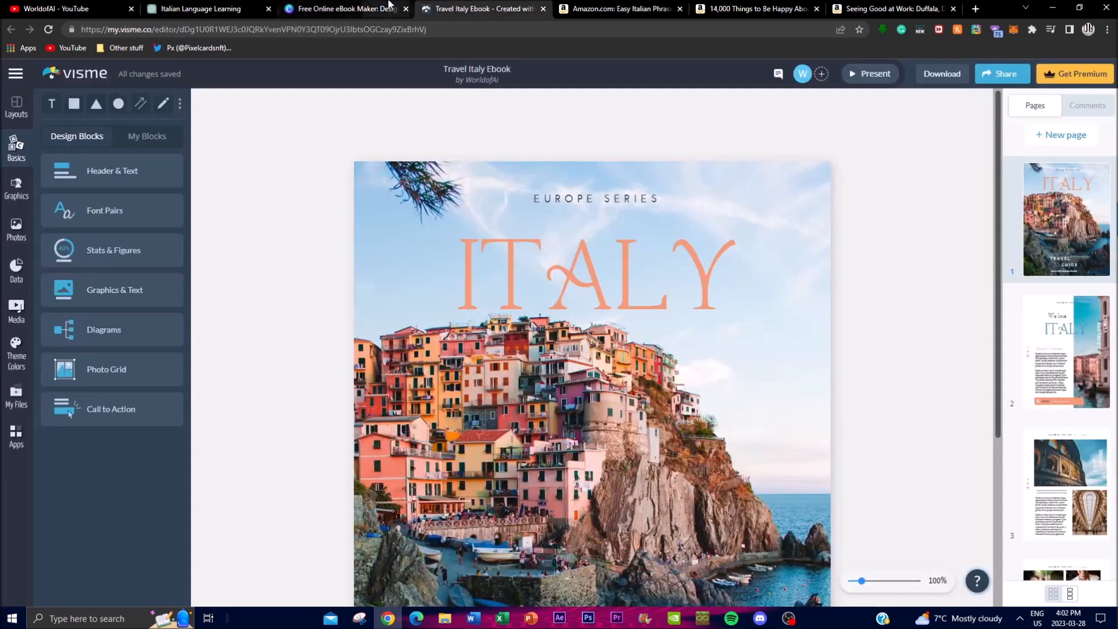
Step: Start a new eBook design from Canva's eBook page, then return to the Italian Language Learning chat
click(346, 8)
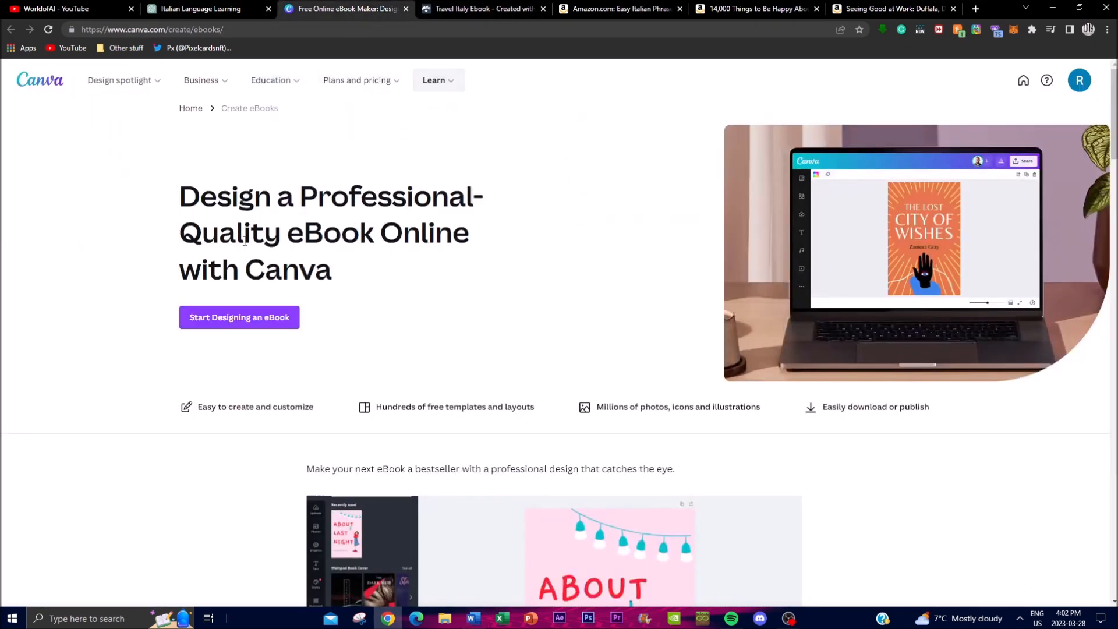
click(481, 9)
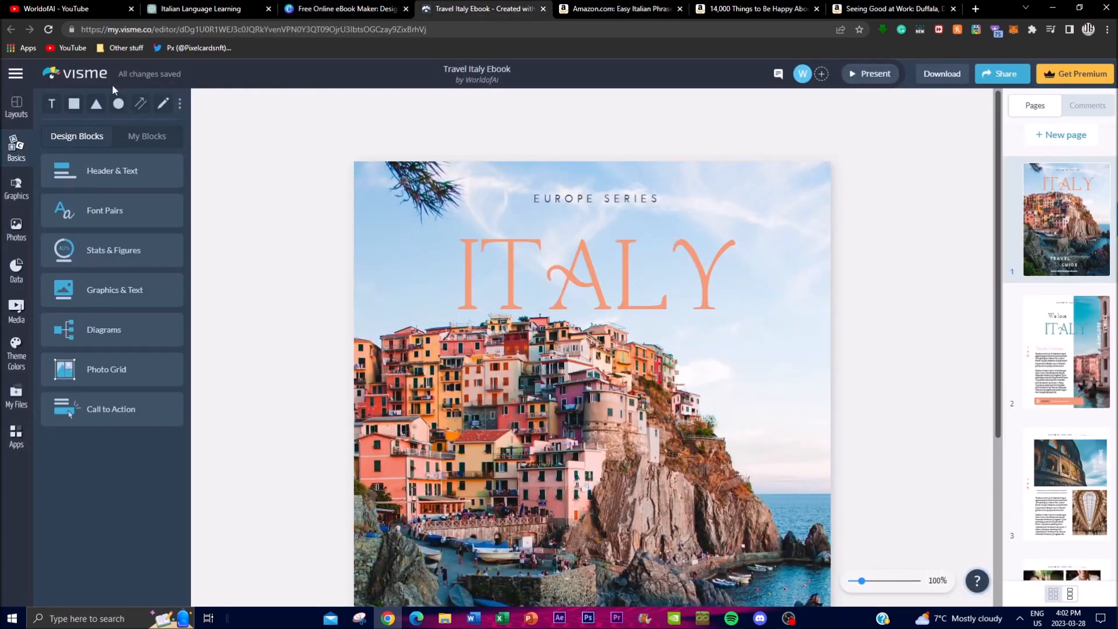
mouse_move(284, 419)
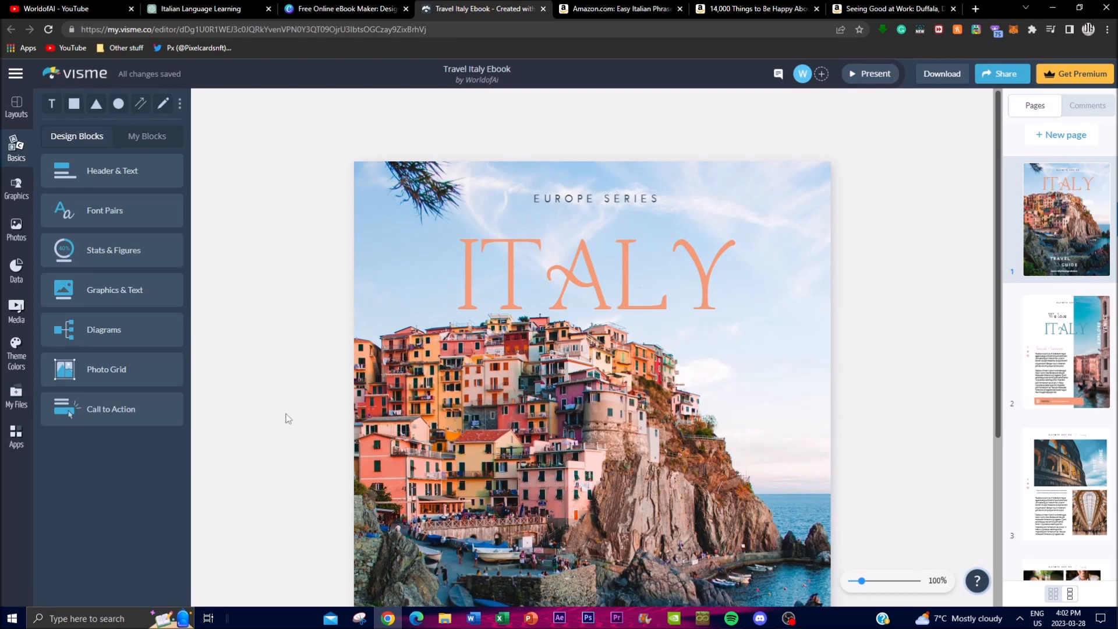
click(344, 8)
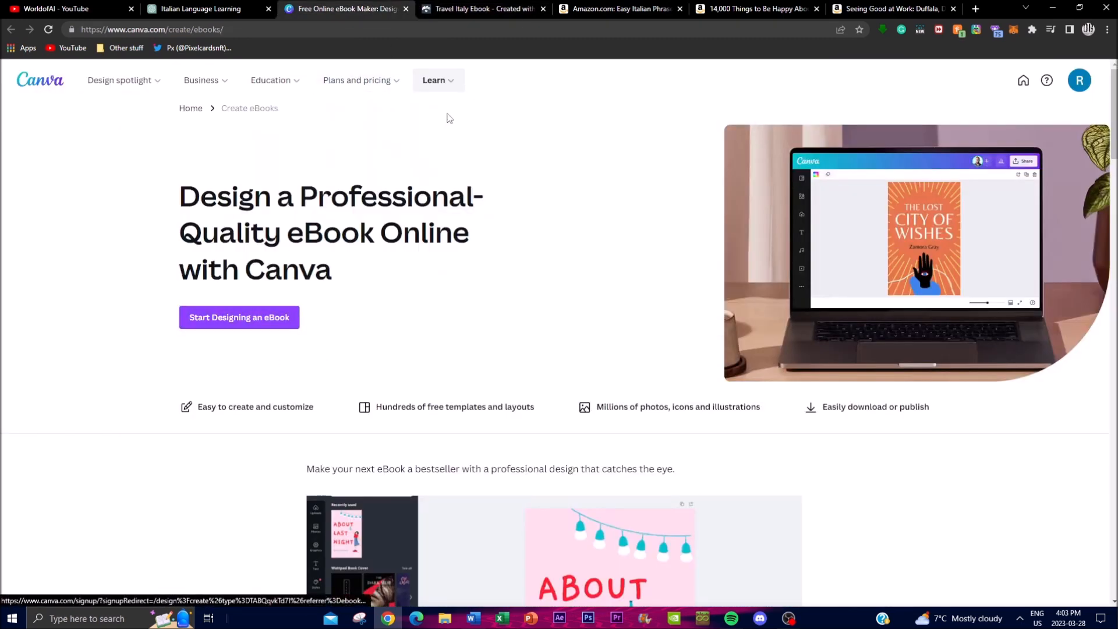
click(477, 8)
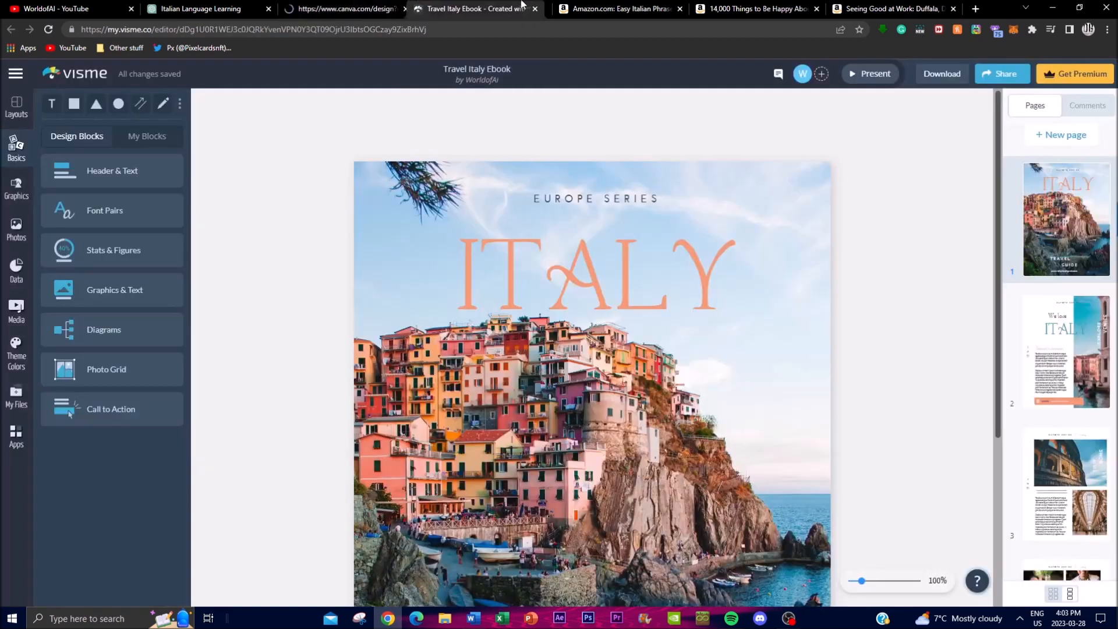
click(208, 8)
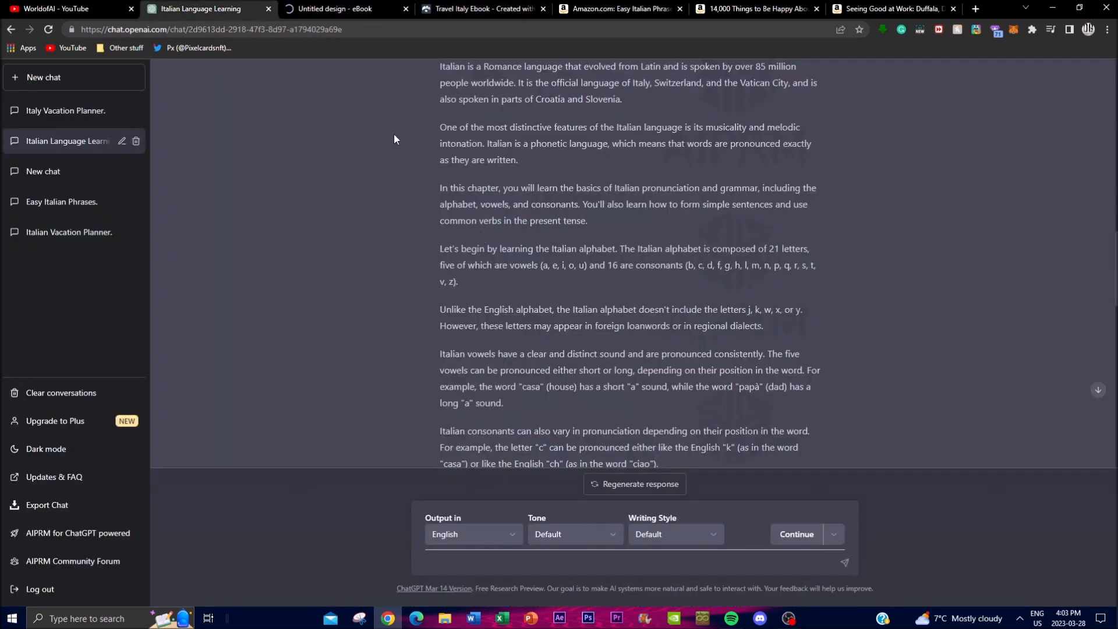
Step: Apply both pages of the Quarkwood Modern Minimalist Advertising Flyer template to the blank Canva eBook, then return to Visme
click(345, 8)
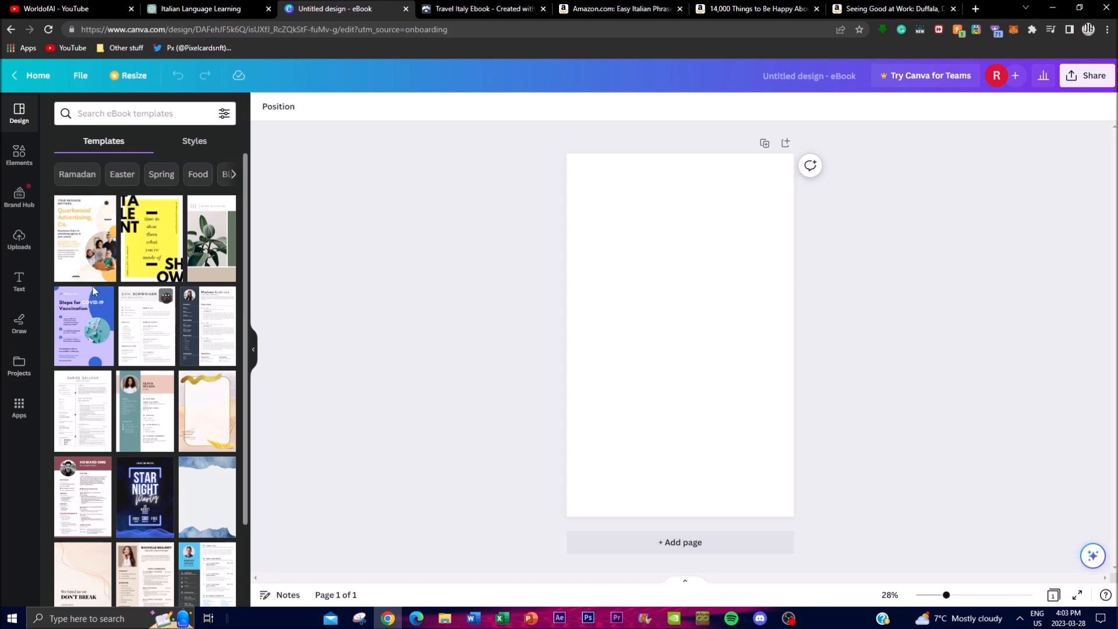
click(84, 238)
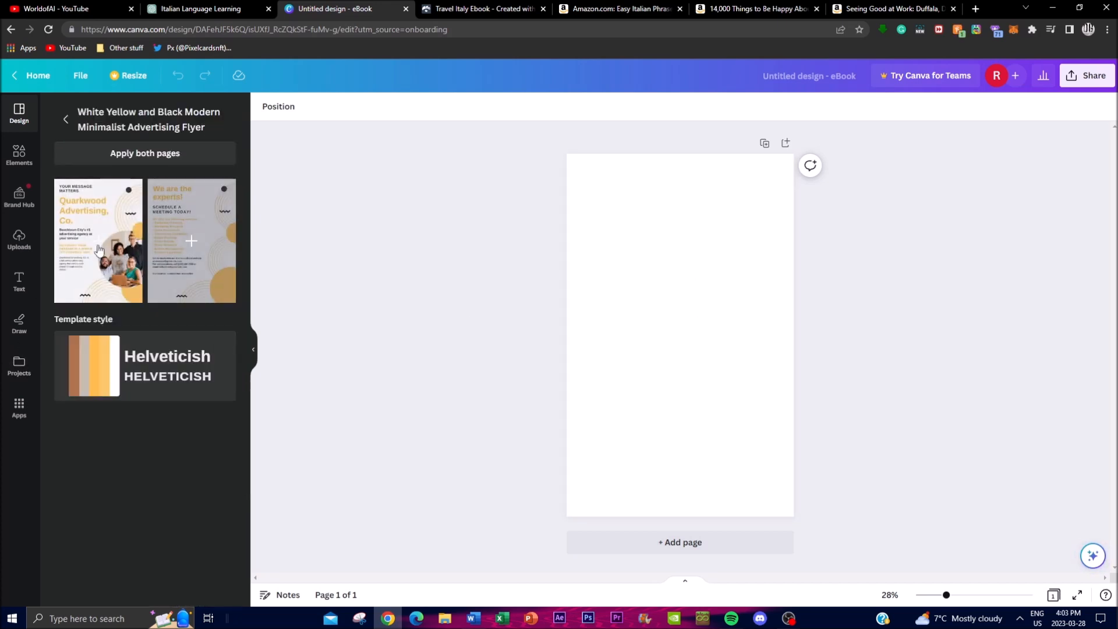
click(98, 240)
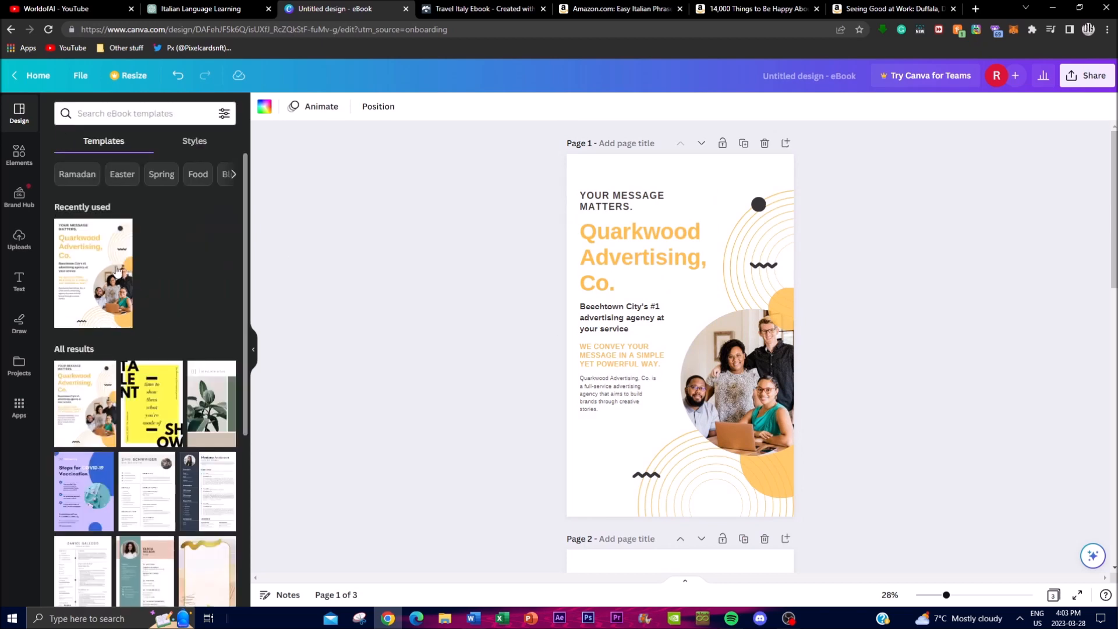
scroll(down, 3)
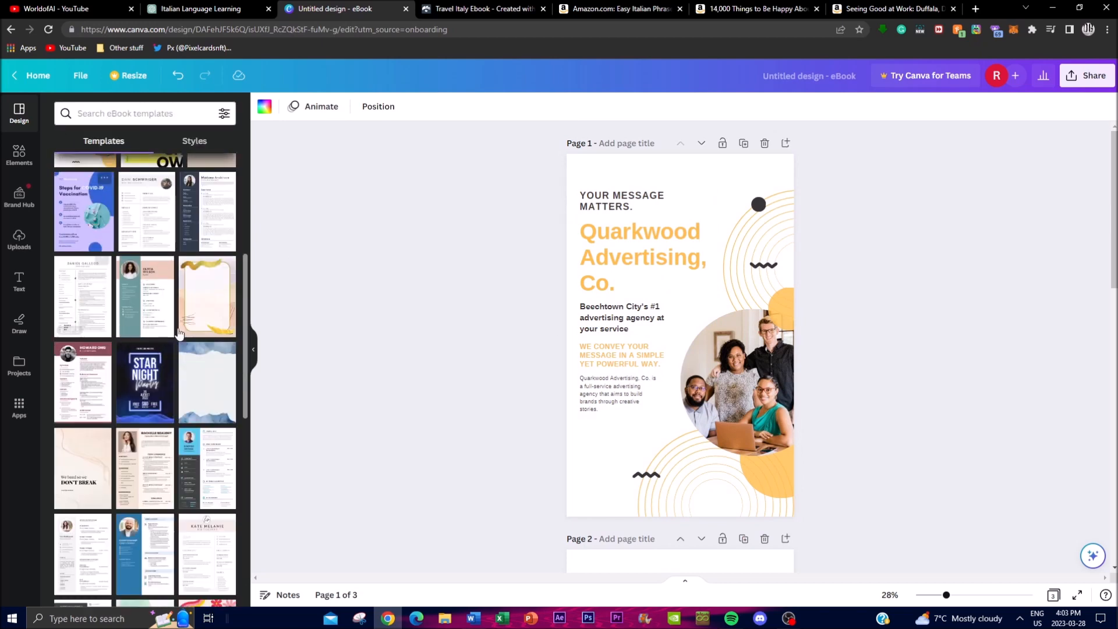
click(482, 8)
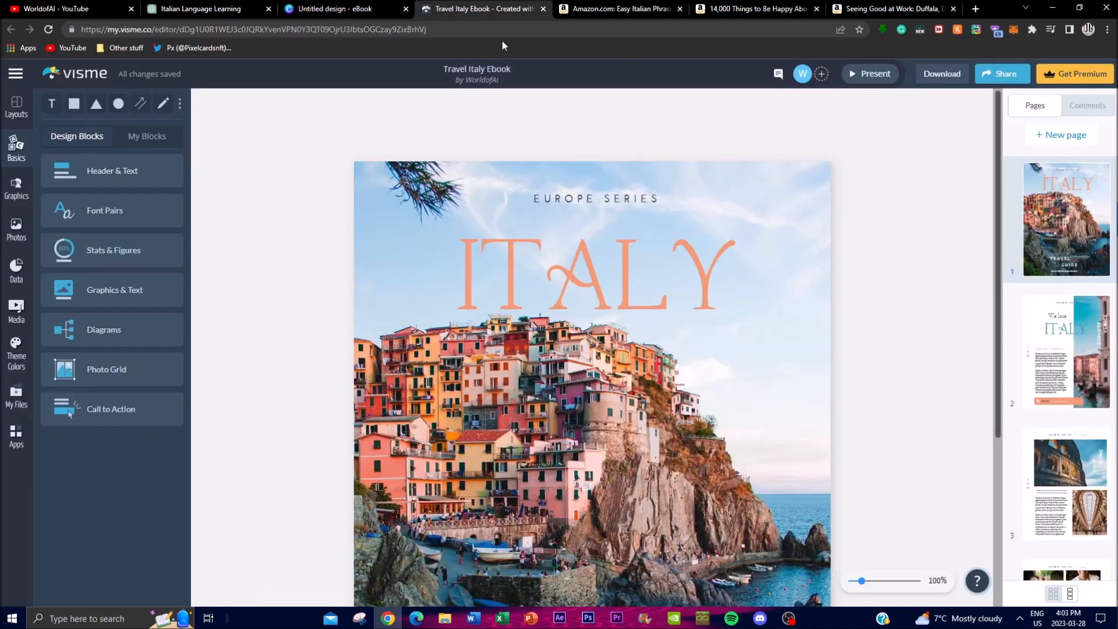
Step: Review the Visme Travel Italy Ebook cover, briefly checking the Italian Language Learning chat
scroll(down, 3)
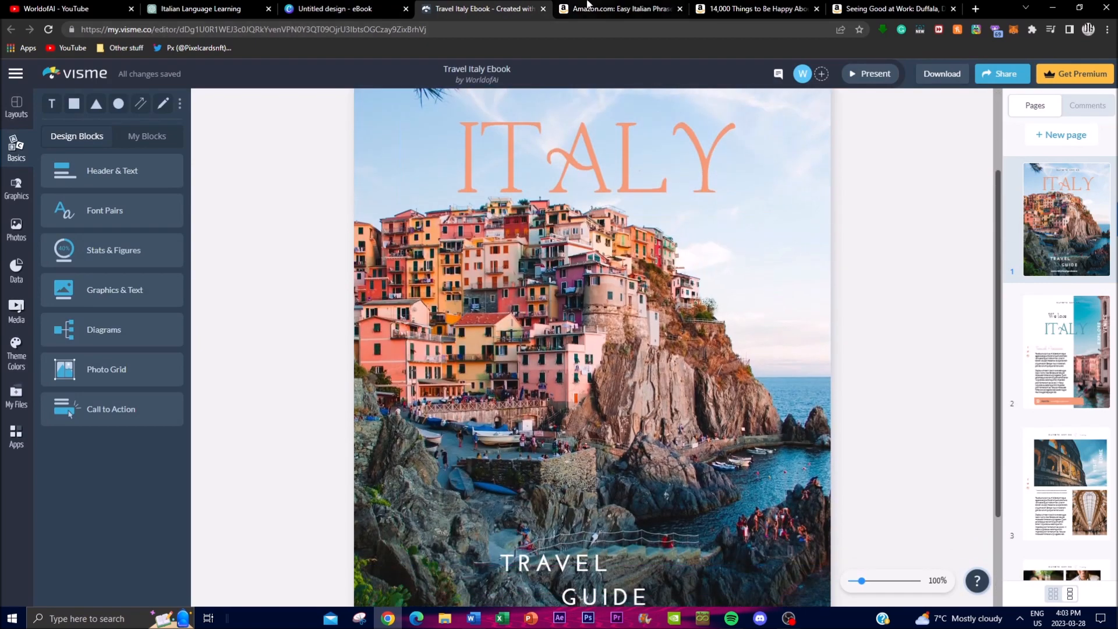
click(207, 9)
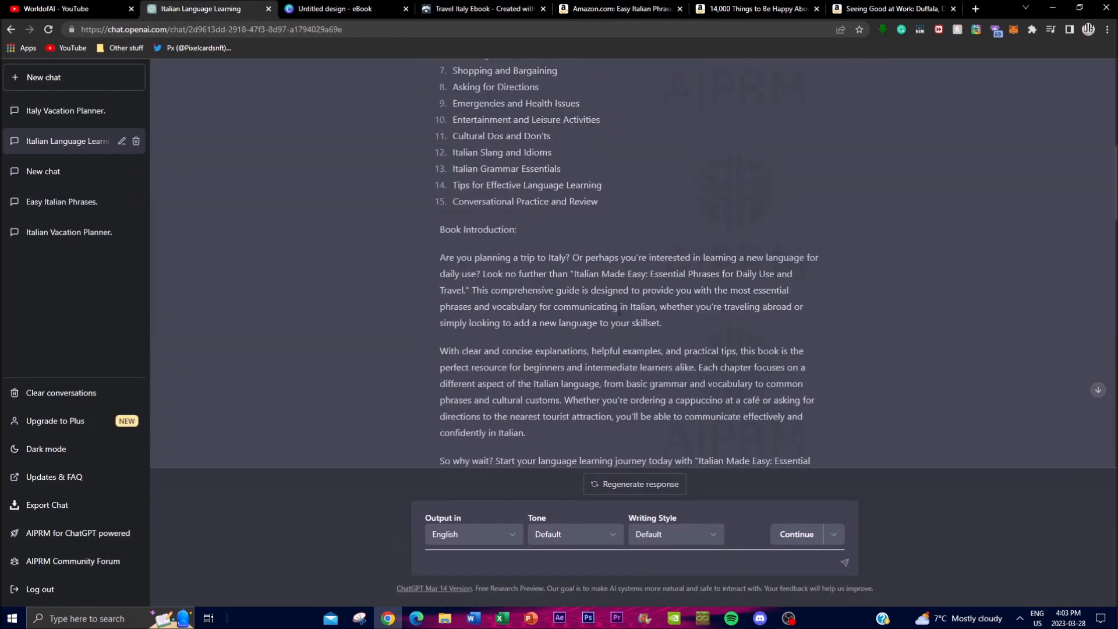
click(483, 8)
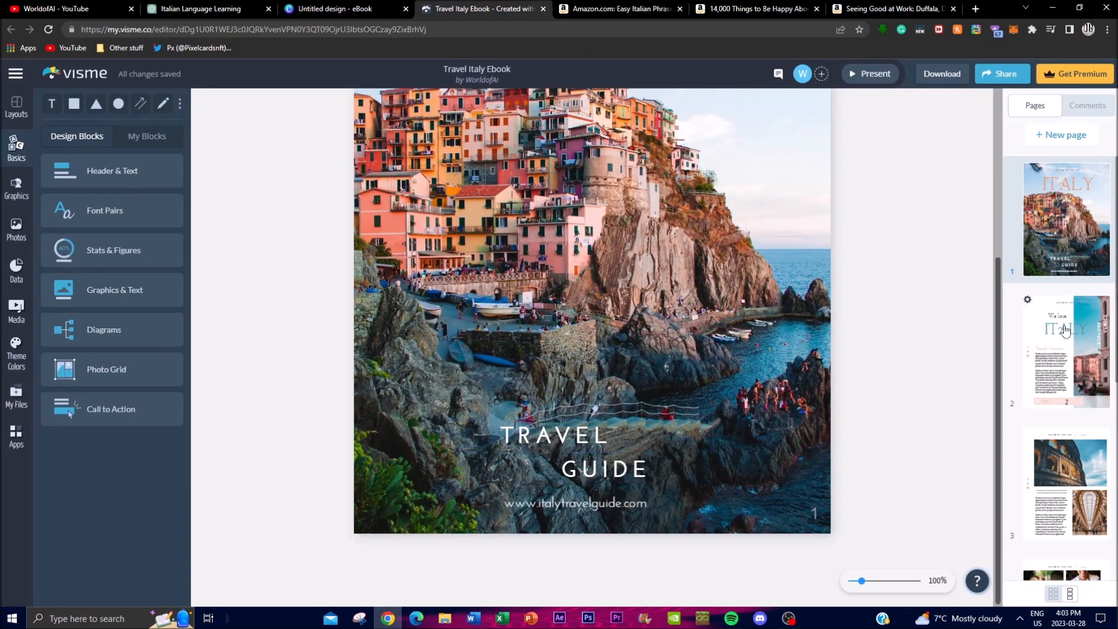
Step: Browse the Visit Rome and Food spreads in Visme, then head back to the Canva eBook
click(1066, 350)
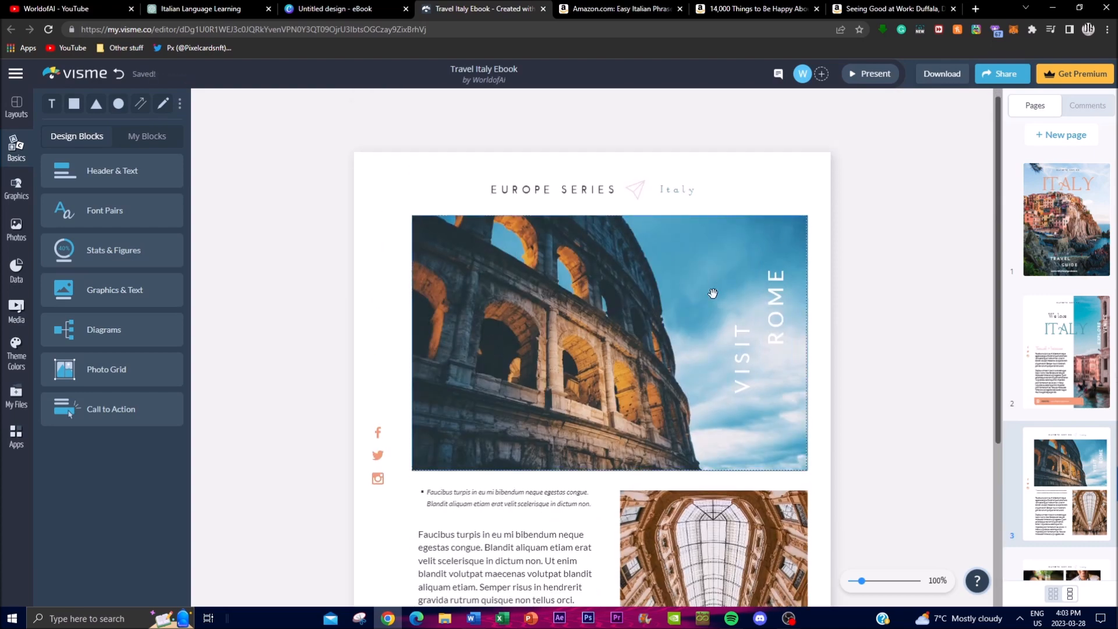
scroll(down, 3)
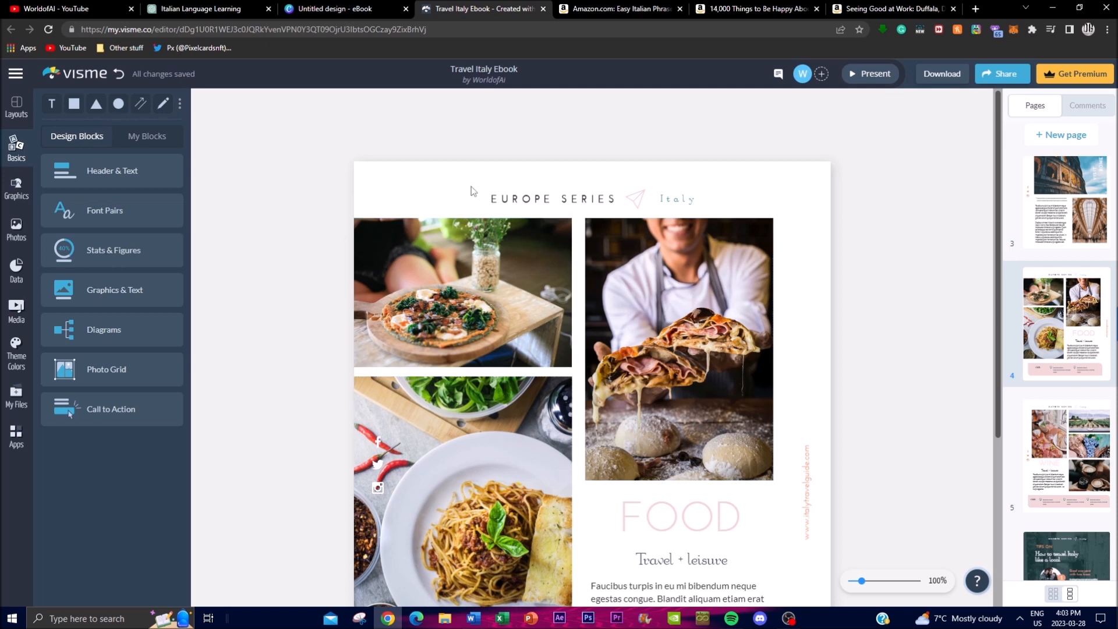
click(346, 8)
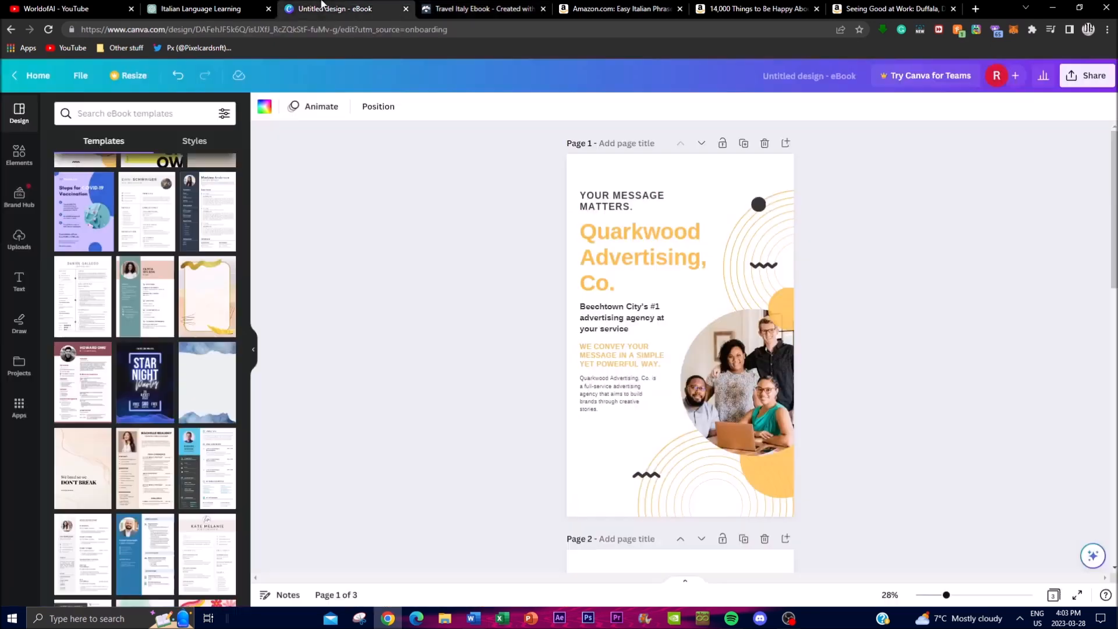
mouse_move(557, 420)
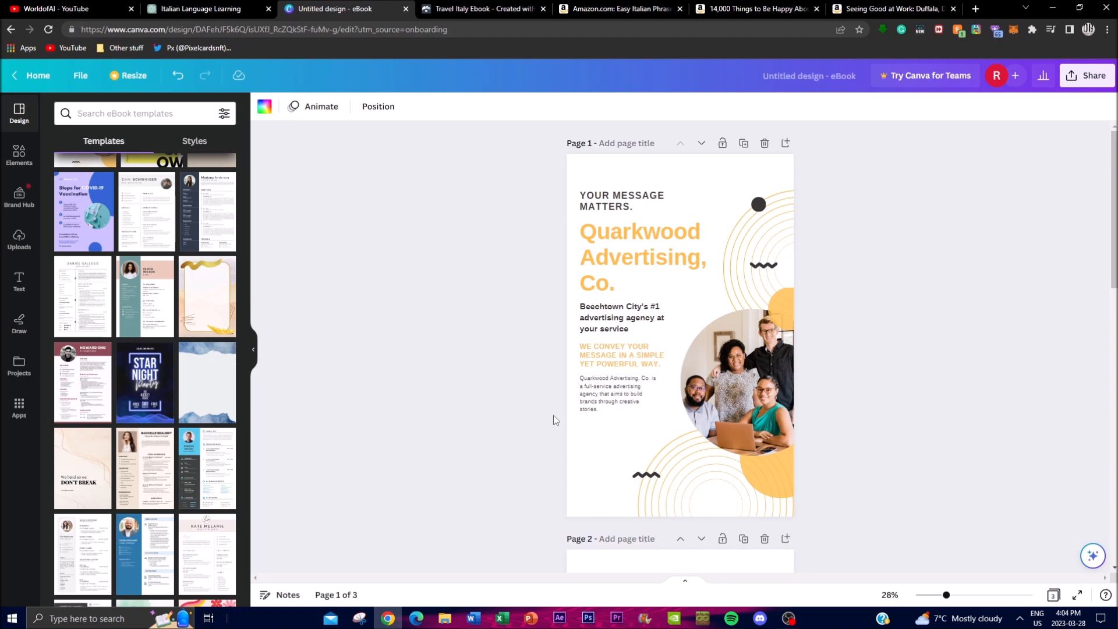
Step: Leave Canva for the Italian Language Learning chat showing the Italian Made Easy introduction
click(206, 8)
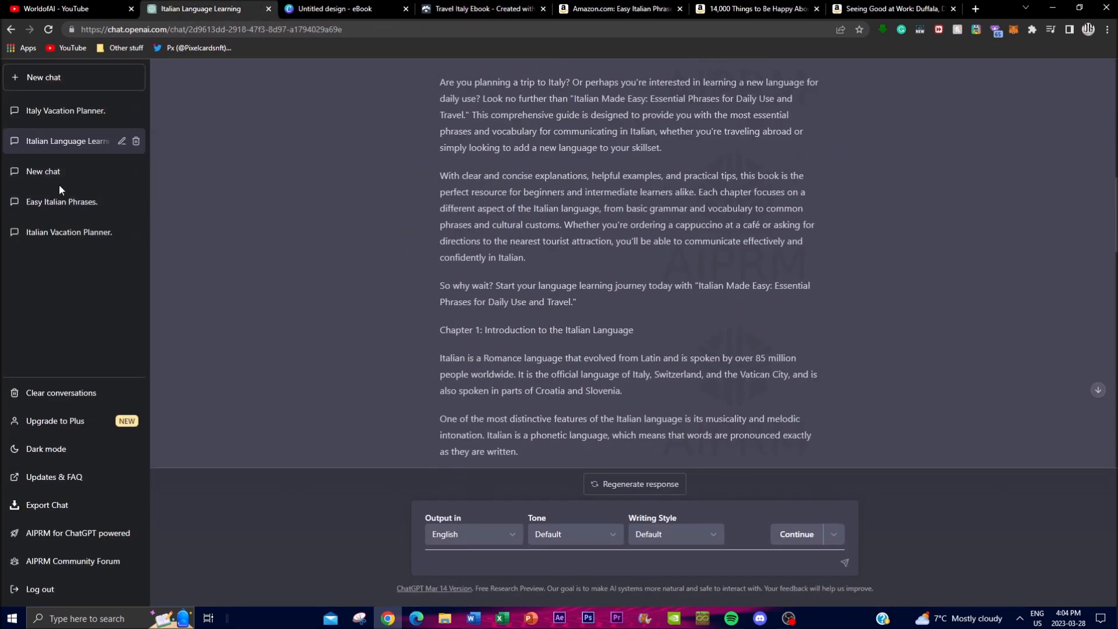
Step: Glance at Easy Italian Phrases, then view the Italy Vacation Planner chat's Chapters 5 and 6
click(62, 202)
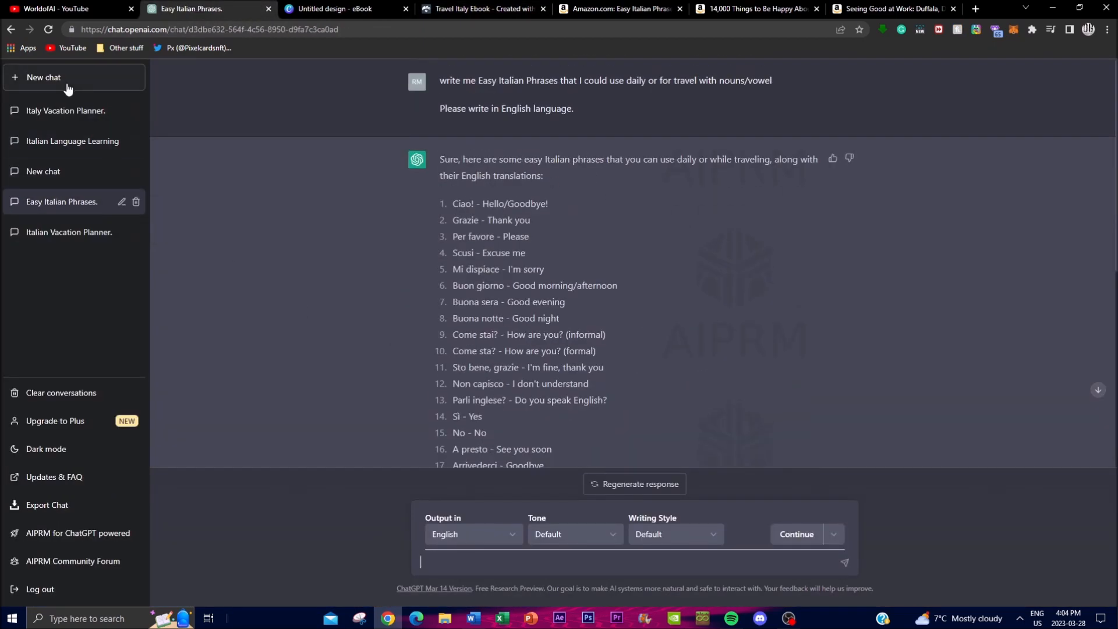
click(65, 111)
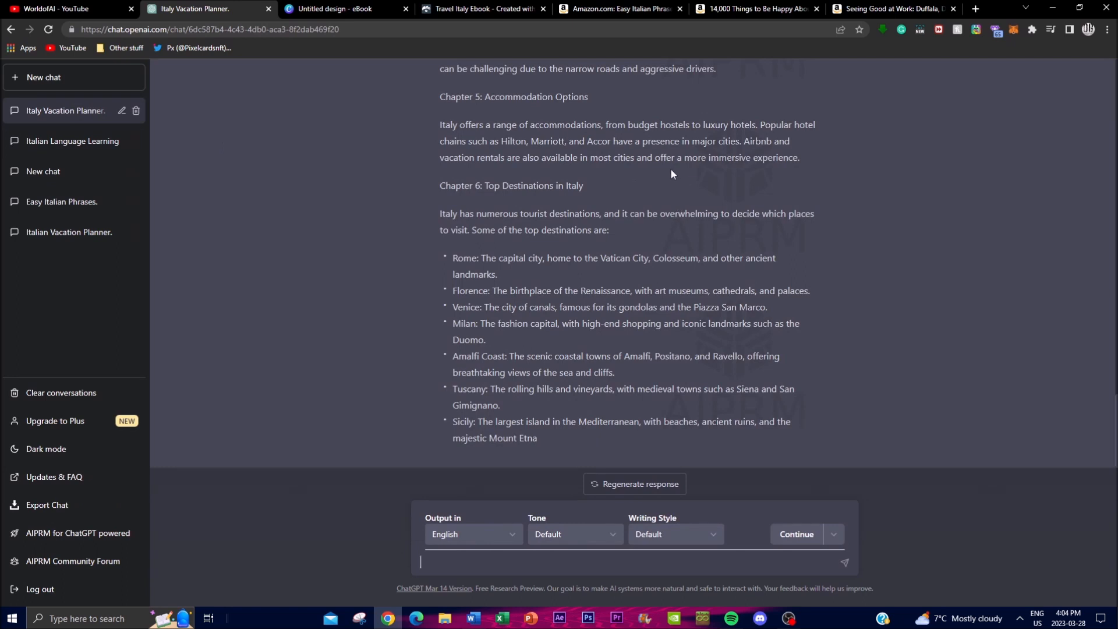
mouse_move(635, 296)
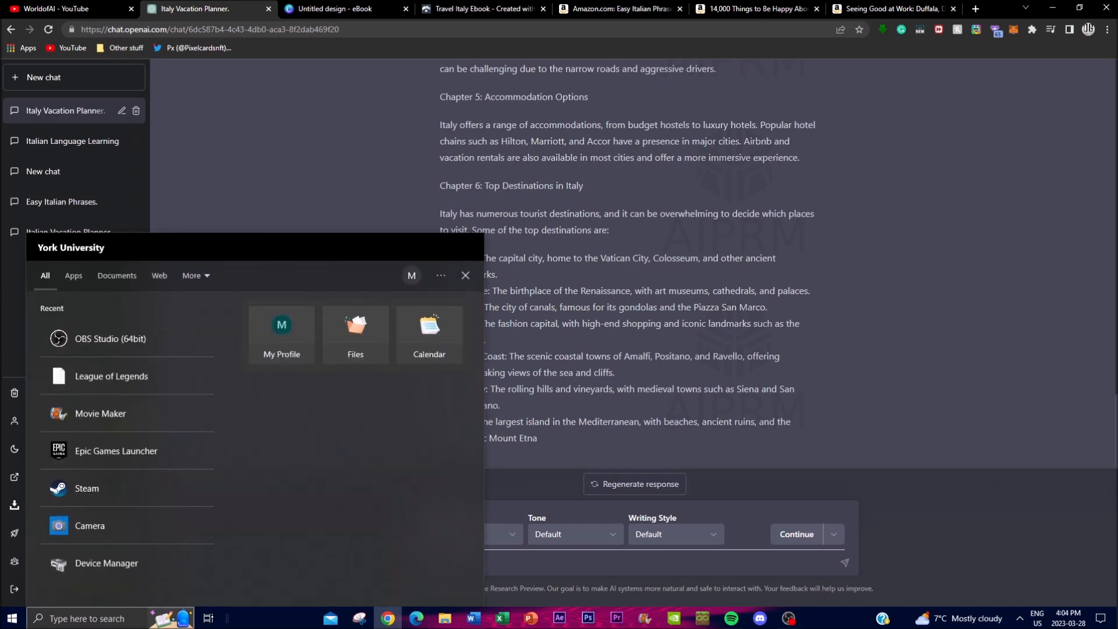
click(466, 275)
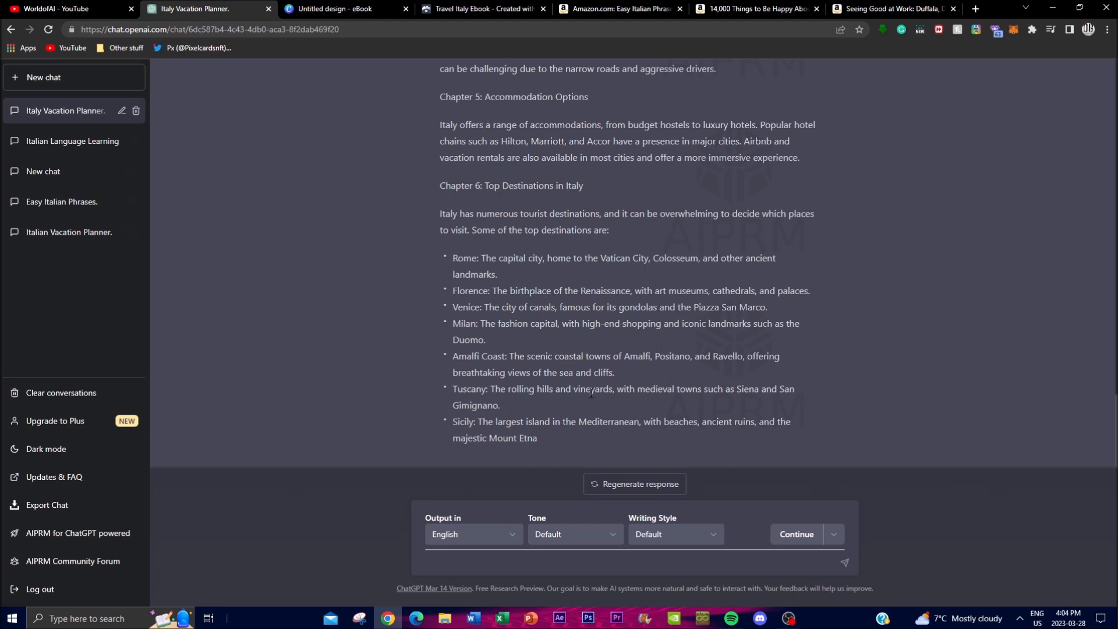
click(628, 563)
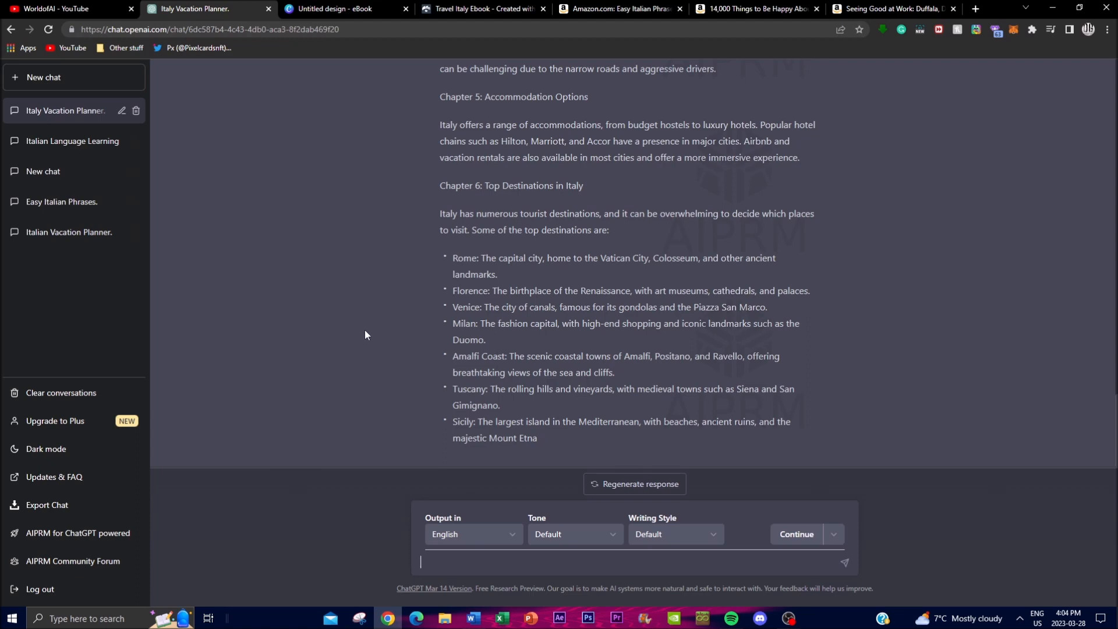